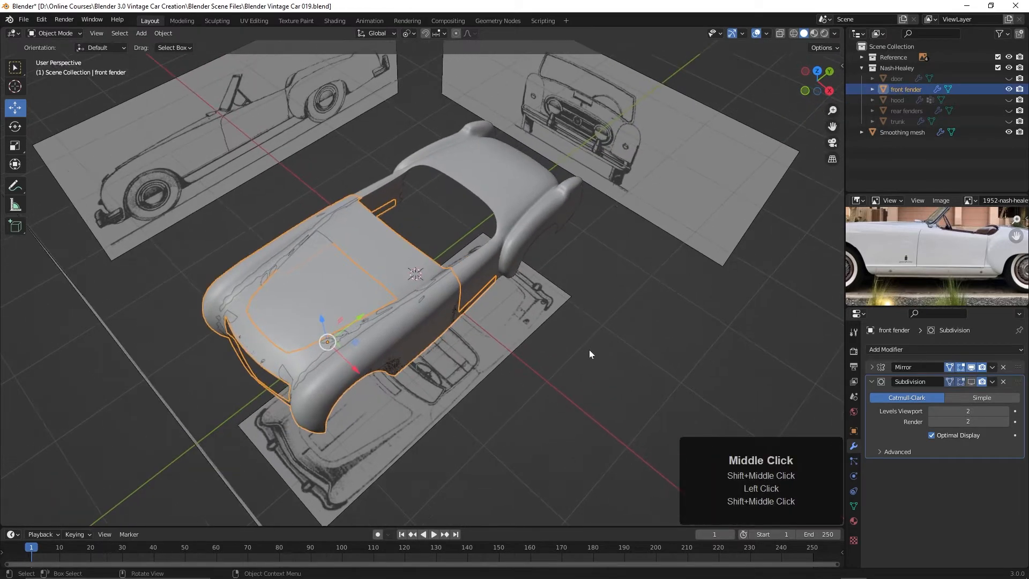
Edit the front fender mesh from top orthographic view in face select, with the hood unhidden.
{"action": "left_click_drag", "start_coordinate": [590, 355], "coordinate": [528, 273]}
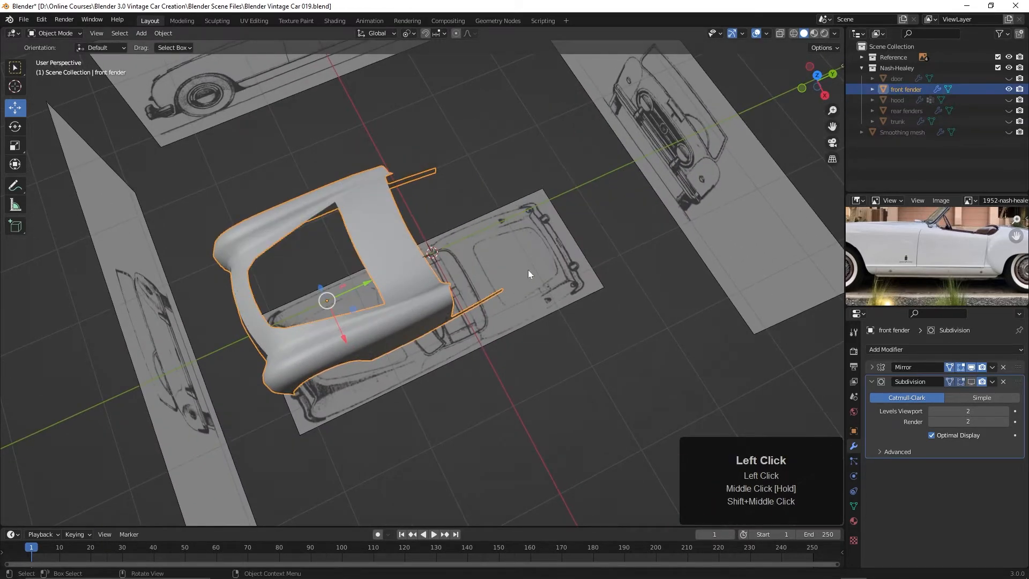
{"action": "key", "text": "Tab"}
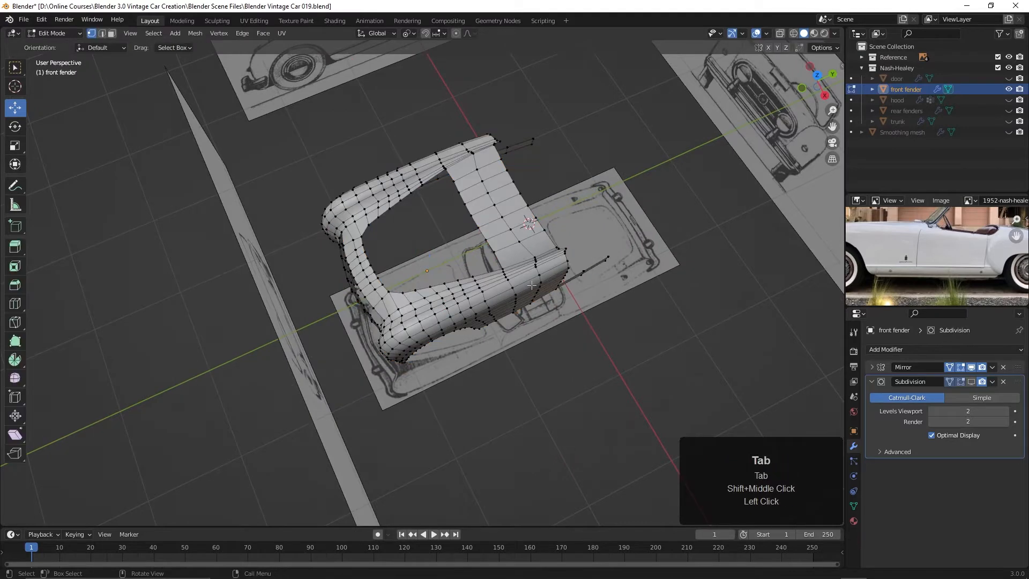
{"action": "key", "text": "7"}
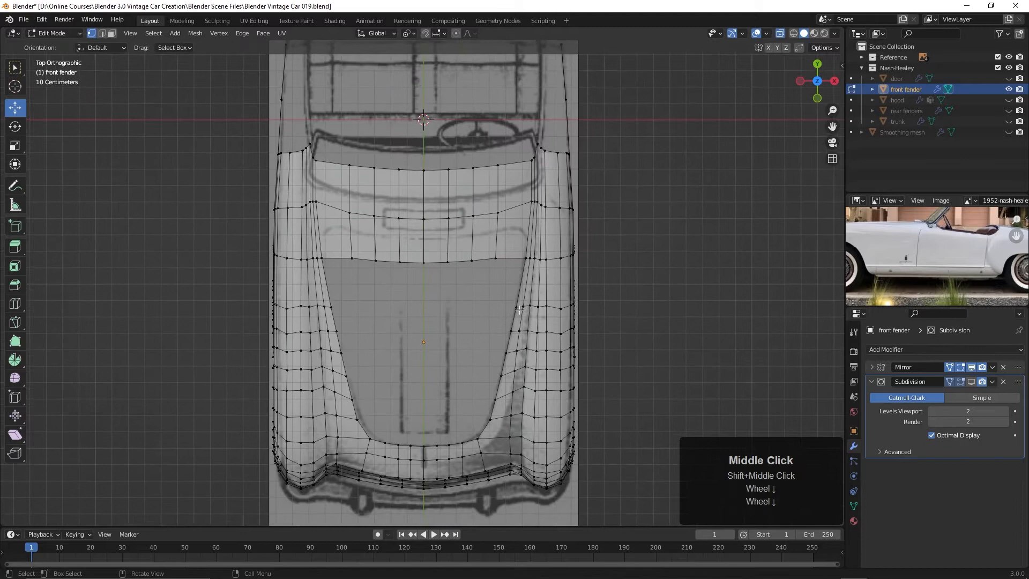
{"action": "scroll", "scroll_direction": "up", "scroll_amount": 3}
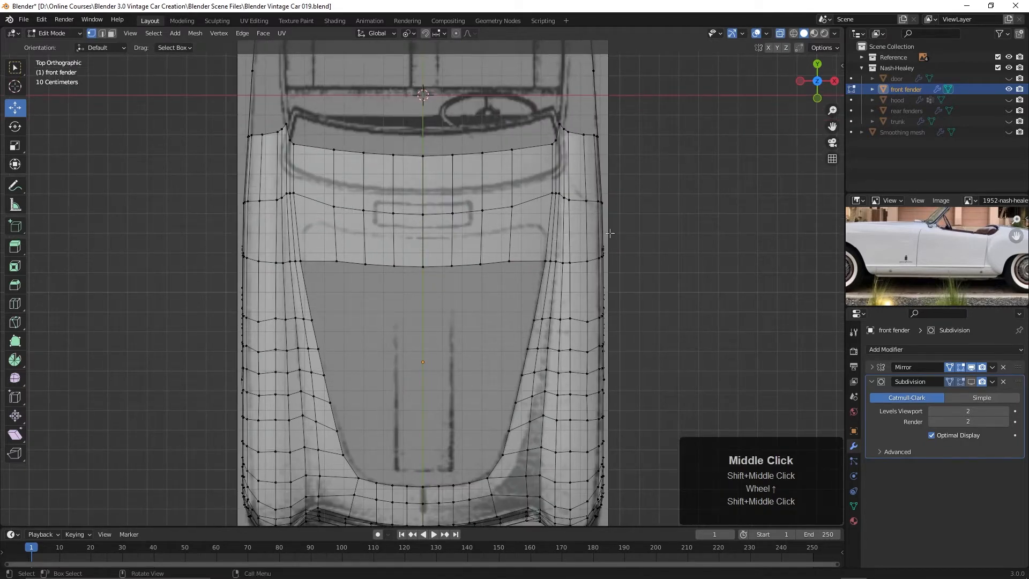
{"action": "left_click", "coordinate": [512, 231]}
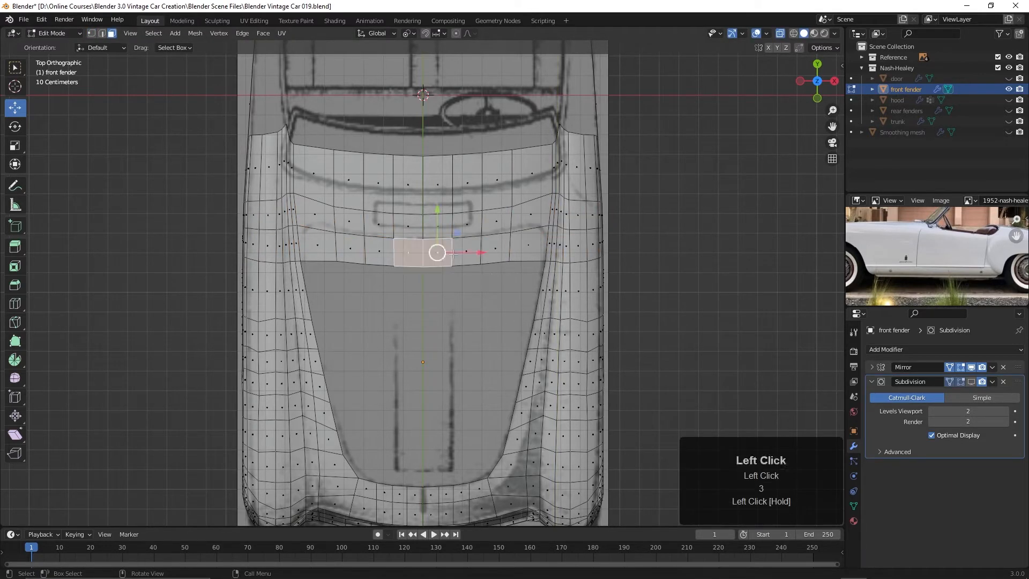
{"action": "left_click", "coordinate": [529, 244]}
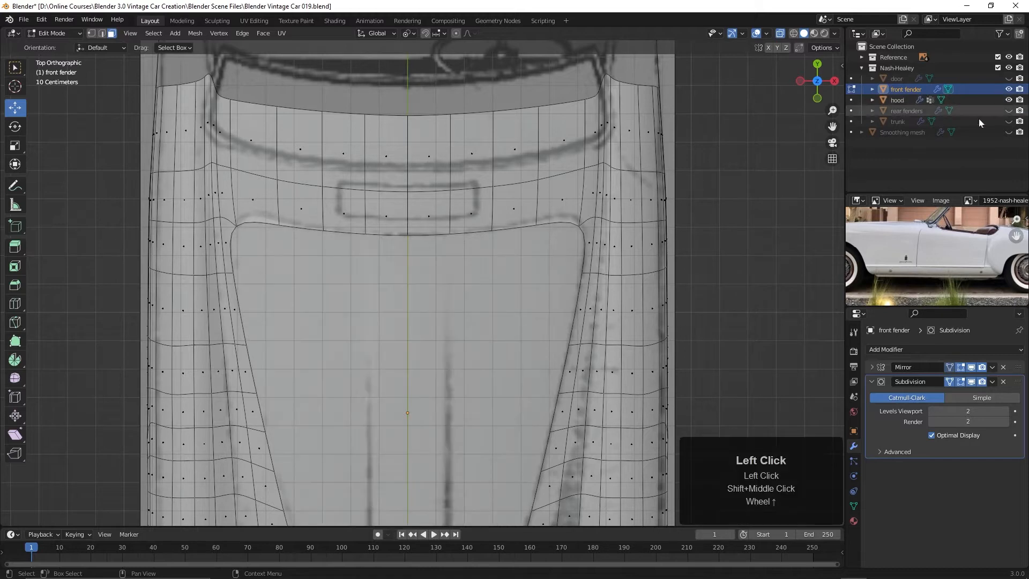
Move the front fender's vertices beside the hood corner to even the gap.
{"action": "key", "text": "z"}
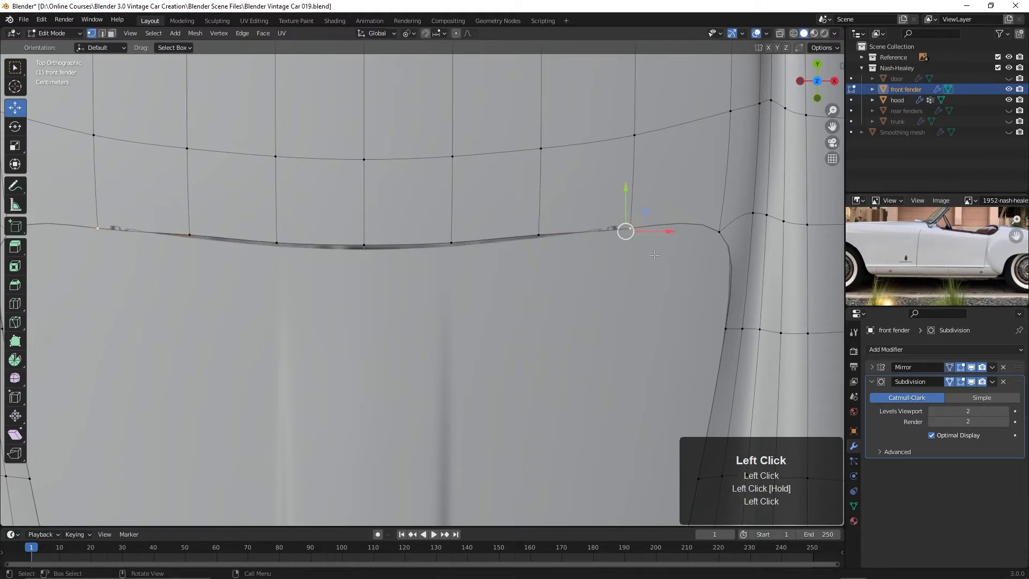
{"action": "key", "text": "g"}
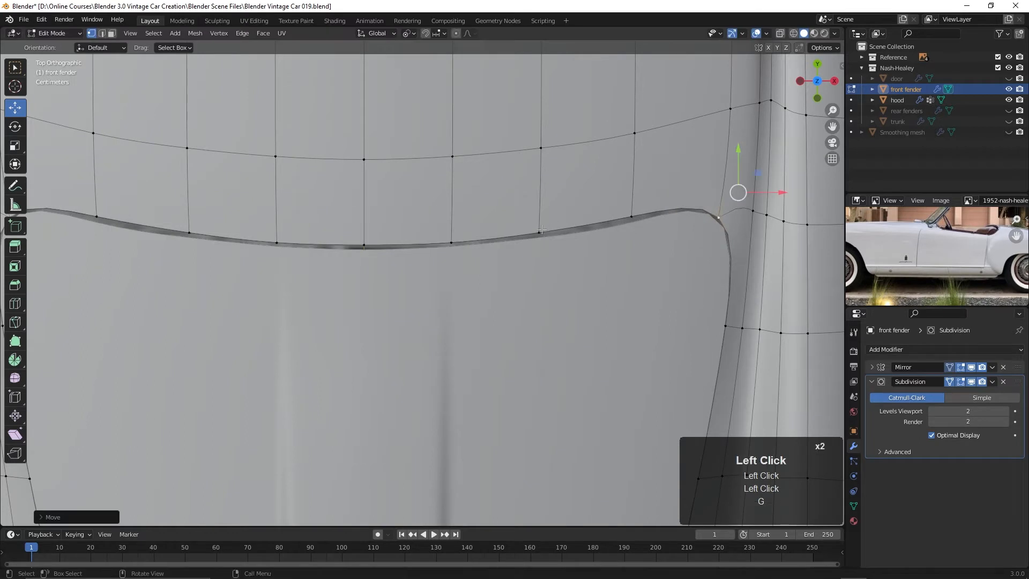
{"action": "key", "text": "g"}
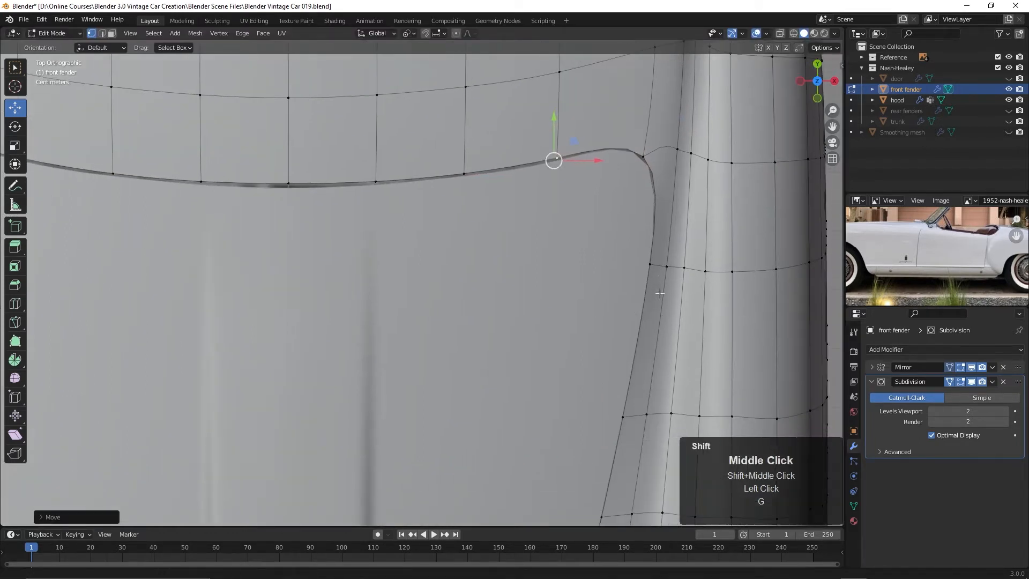
{"action": "key", "text": "g"}
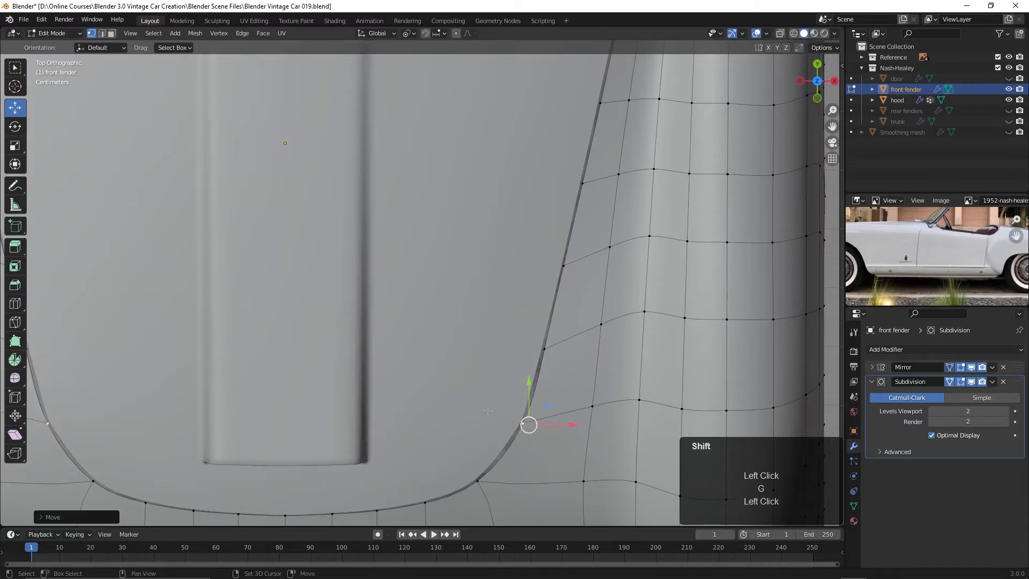
Move the hood's edge vertex along the curved gap to match the fender.
{"action": "left_click", "coordinate": [896, 99]}
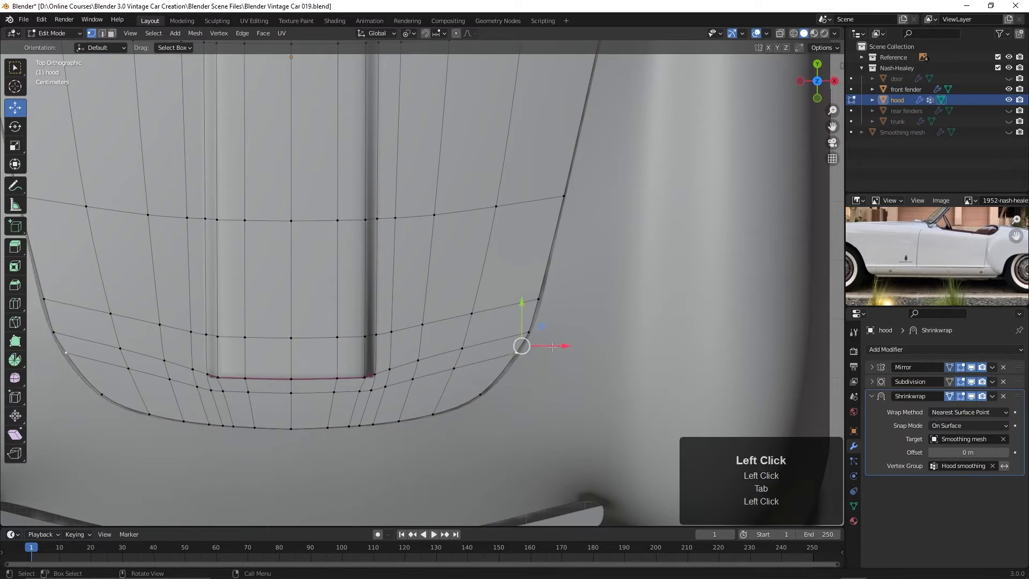
{"action": "key", "text": "g"}
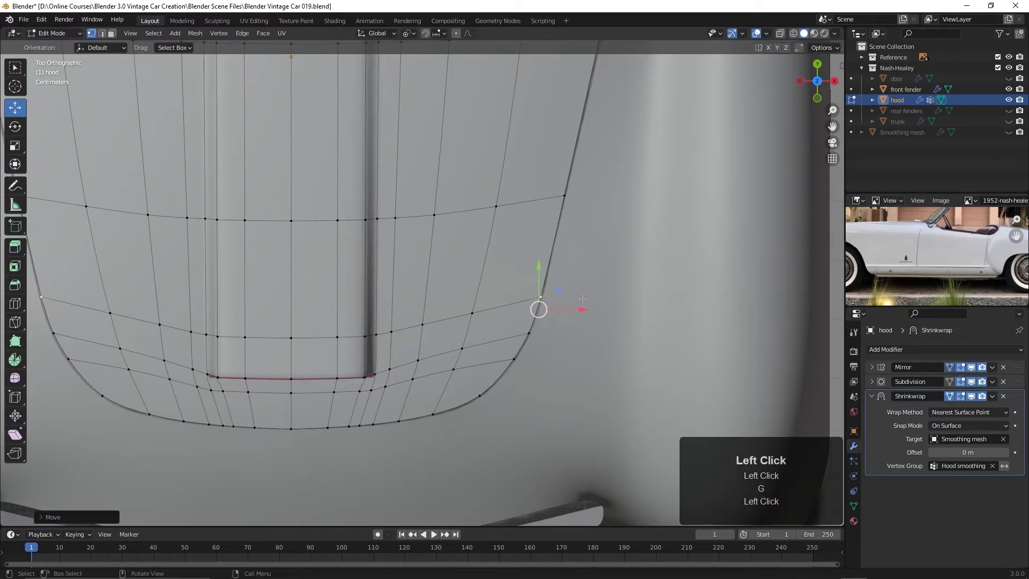
{"action": "left_click", "coordinate": [906, 89]}
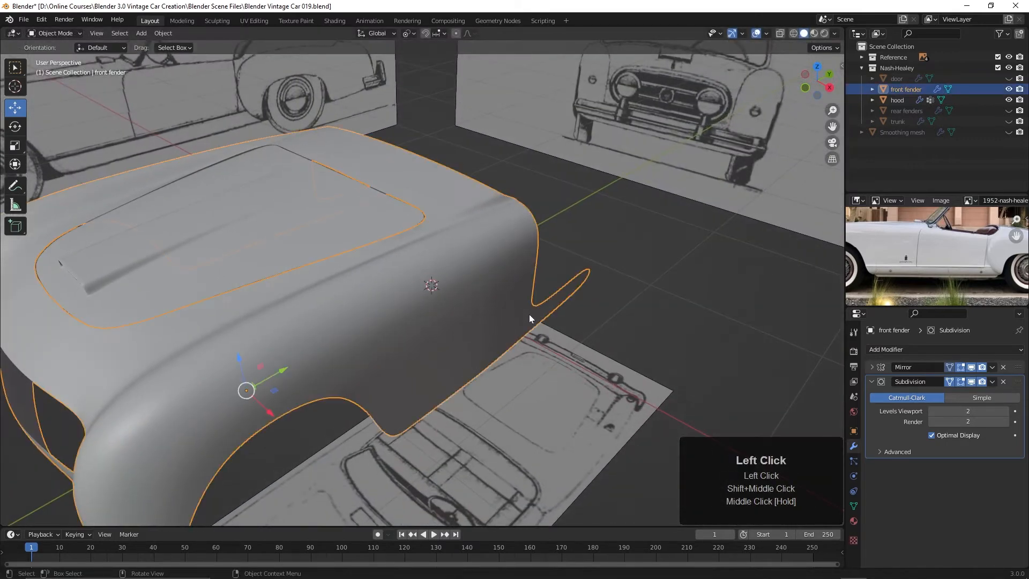
Add an edge loop on the fender at the door and select its lower-edge vertices from the side.
{"action": "key", "text": "3"}
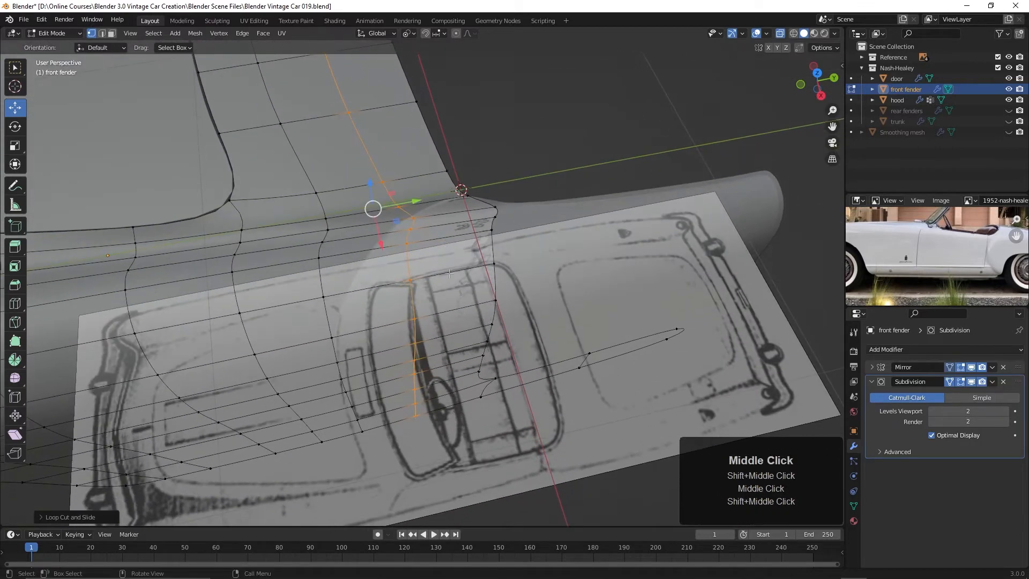
{"action": "scroll", "scroll_direction": "down", "scroll_amount": 3}
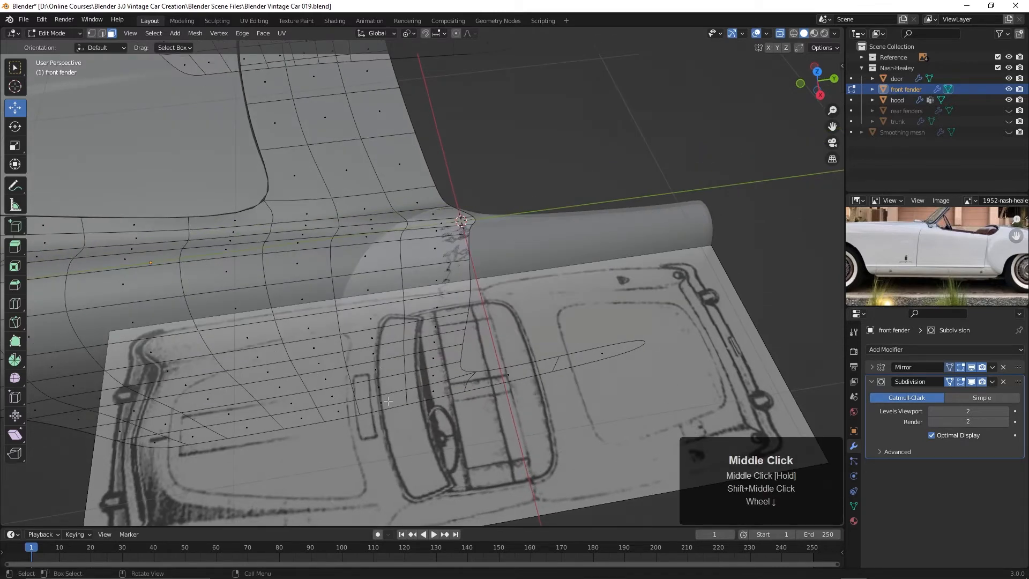
{"action": "left_click", "coordinate": [387, 393]}
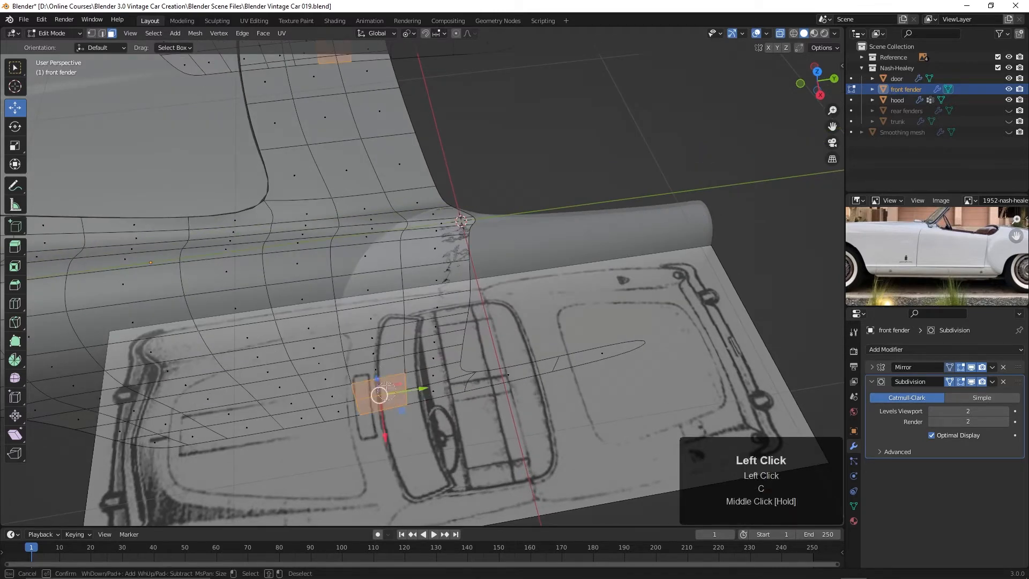
{"action": "left_click_drag", "start_coordinate": [382, 394], "coordinate": [374, 351]}
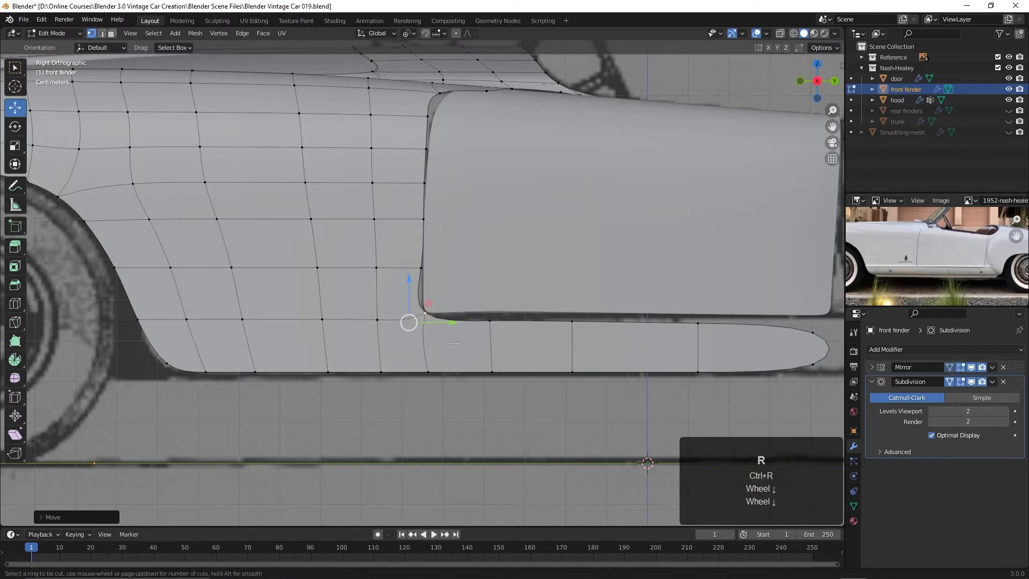
Add a lengthwise loop along the sill strip below the door and return to object mode.
{"action": "left_click", "coordinate": [486, 325]}
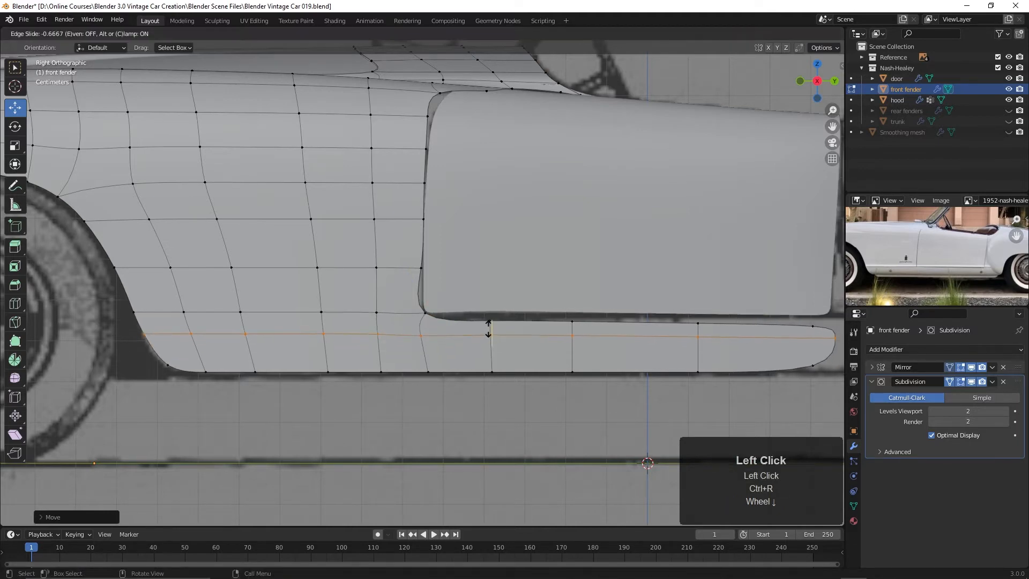
{"action": "key", "text": "g"}
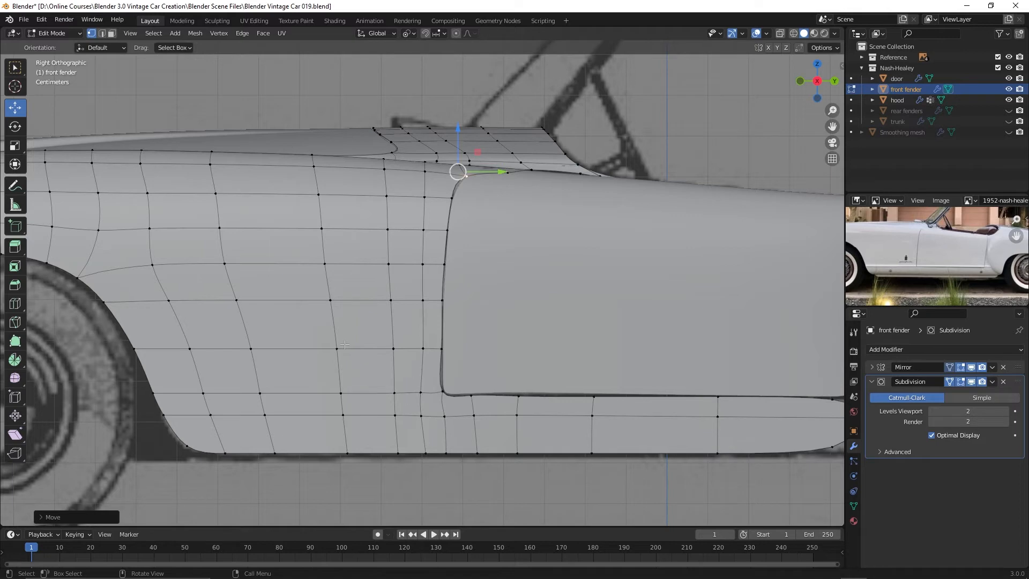
{"action": "mouse_move", "coordinate": [349, 355]}
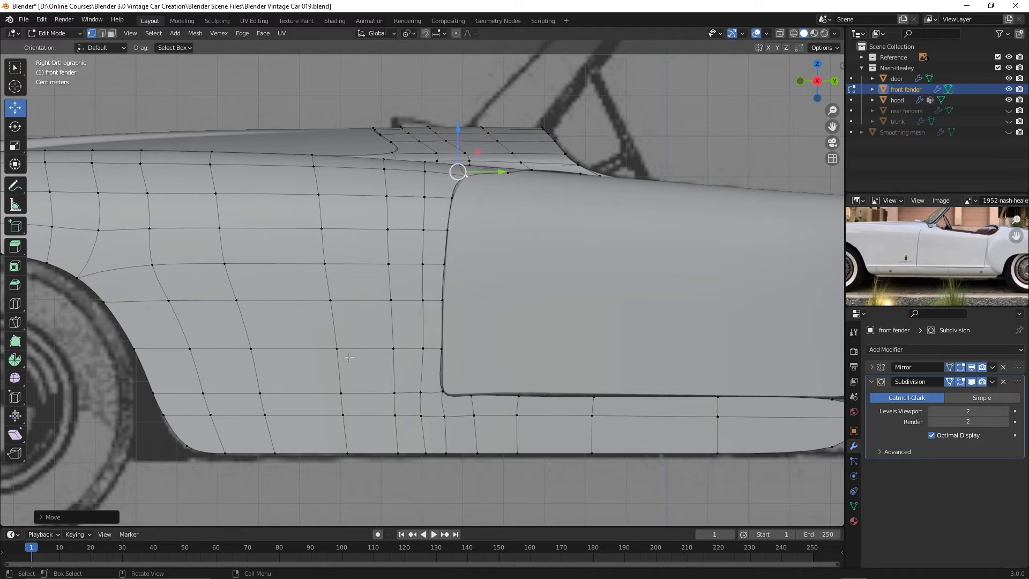
{"action": "key", "text": "Tab"}
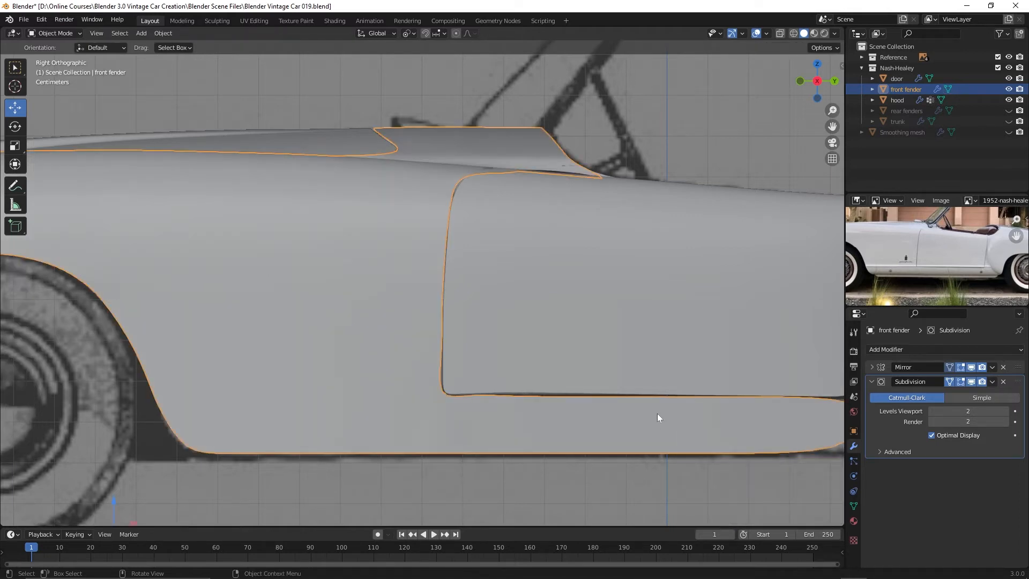
Add a Shrinkwrap modifier to the front fender targeting the Smoothing mesh.
{"action": "left_click", "coordinate": [886, 350]}
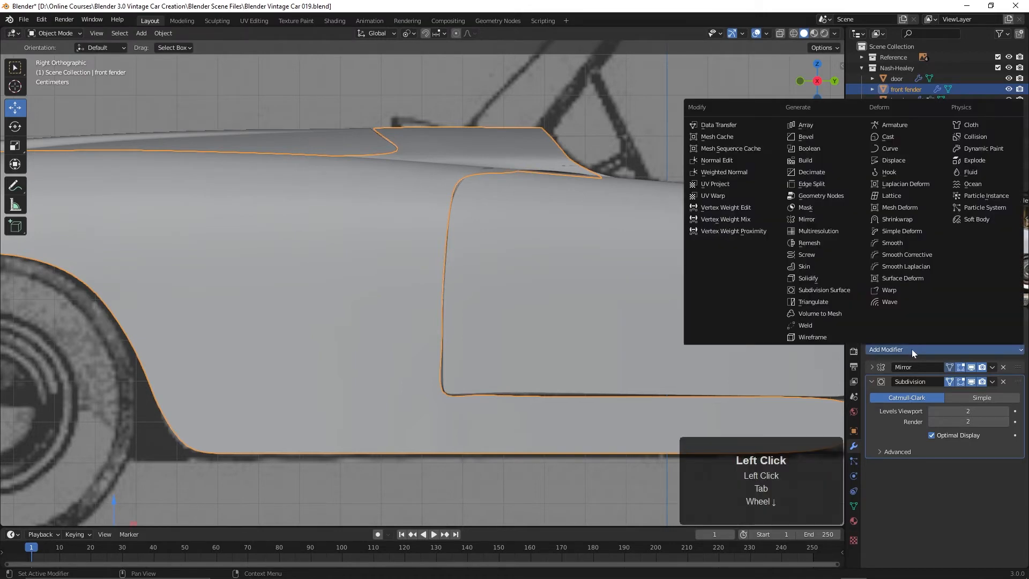
{"action": "left_click", "coordinate": [895, 219]}
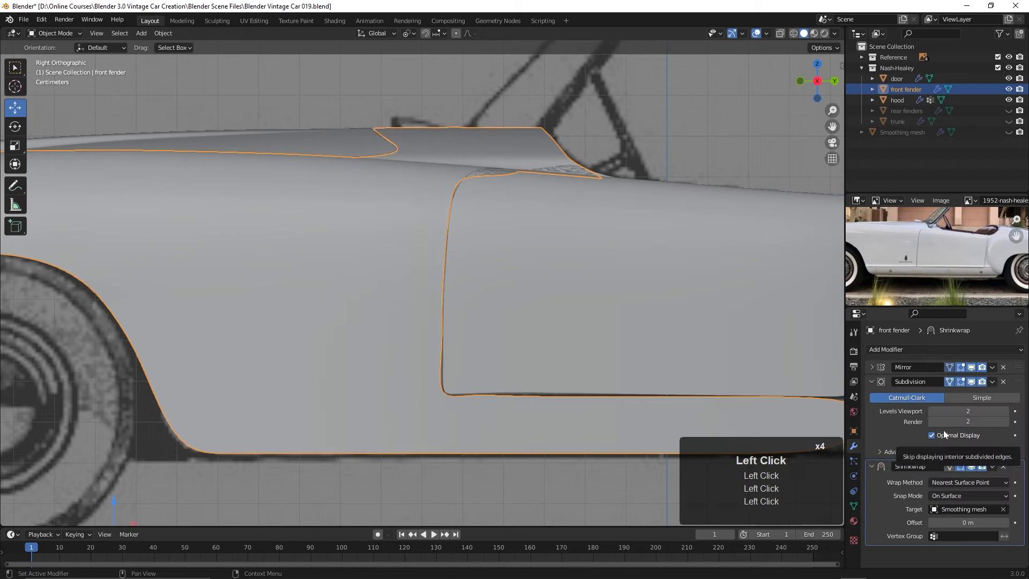
{"action": "key", "text": "Tab"}
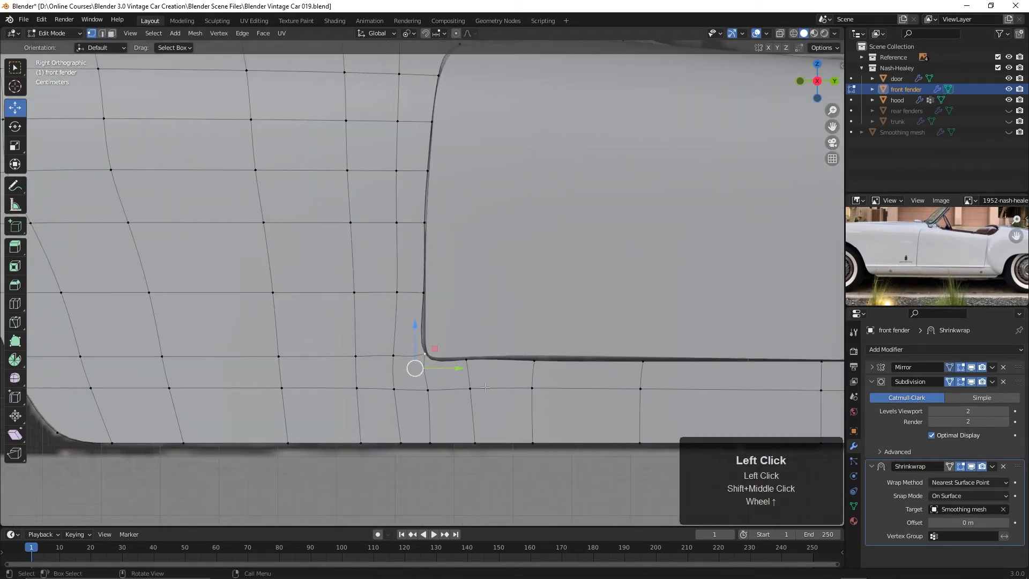
Slide the fender's door-corner vertices along the gap to tighten it.
{"action": "left_click_drag", "start_coordinate": [415, 368], "coordinate": [418, 370]}
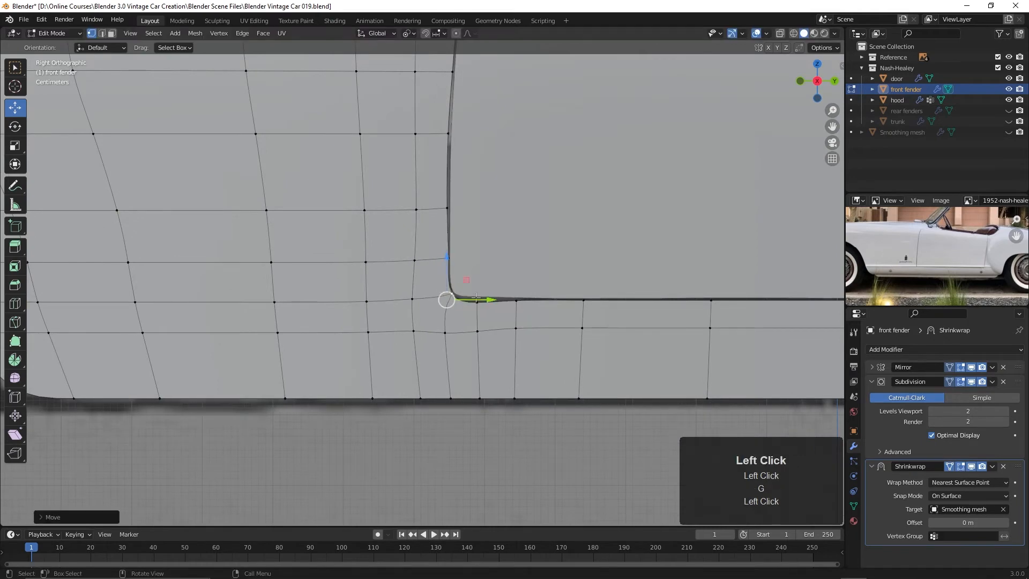
{"action": "left_click_drag", "start_coordinate": [466, 299], "coordinate": [478, 297]}
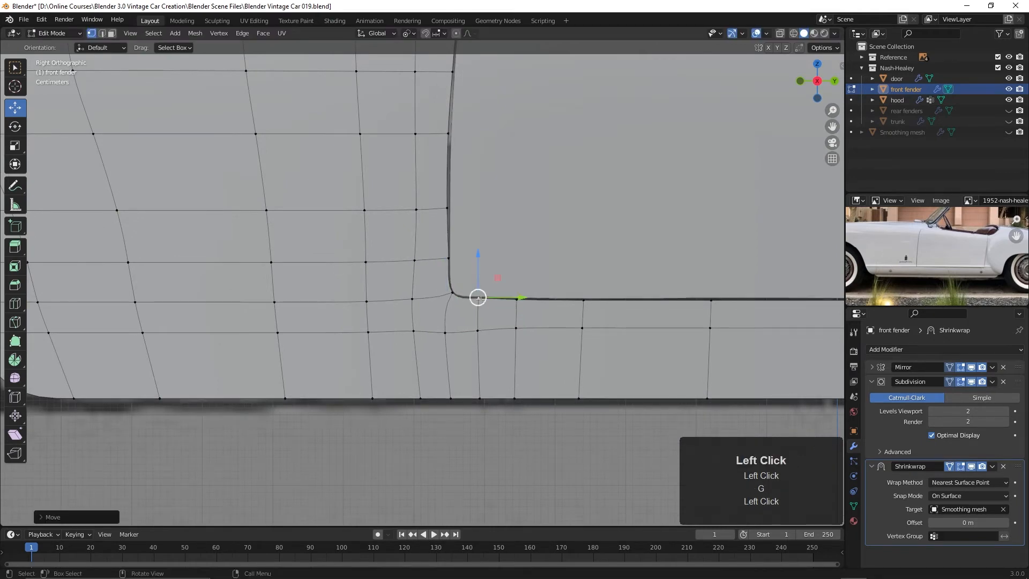
{"action": "left_click_drag", "start_coordinate": [478, 297], "coordinate": [516, 301]}
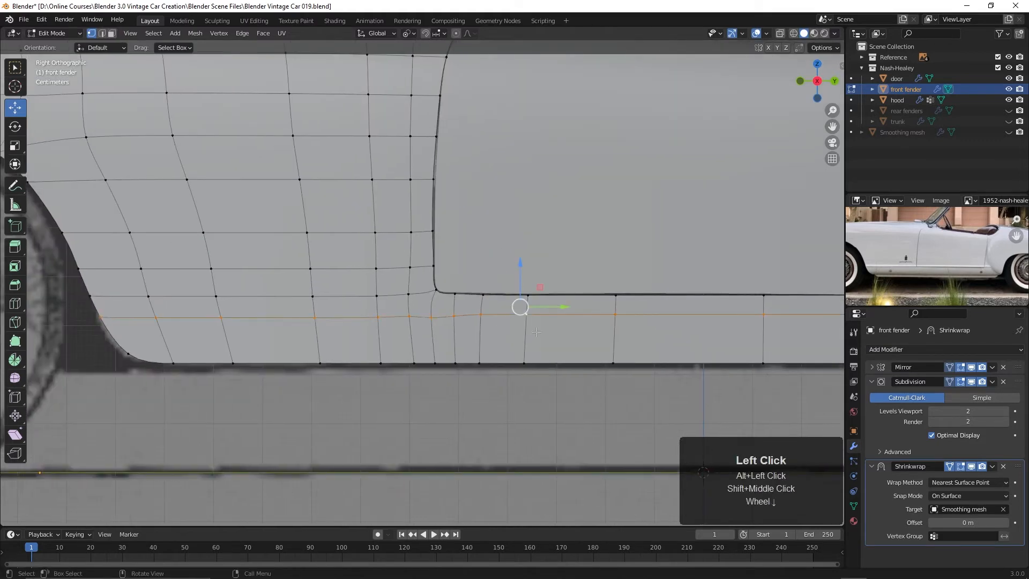
{"action": "key", "text": "s"}
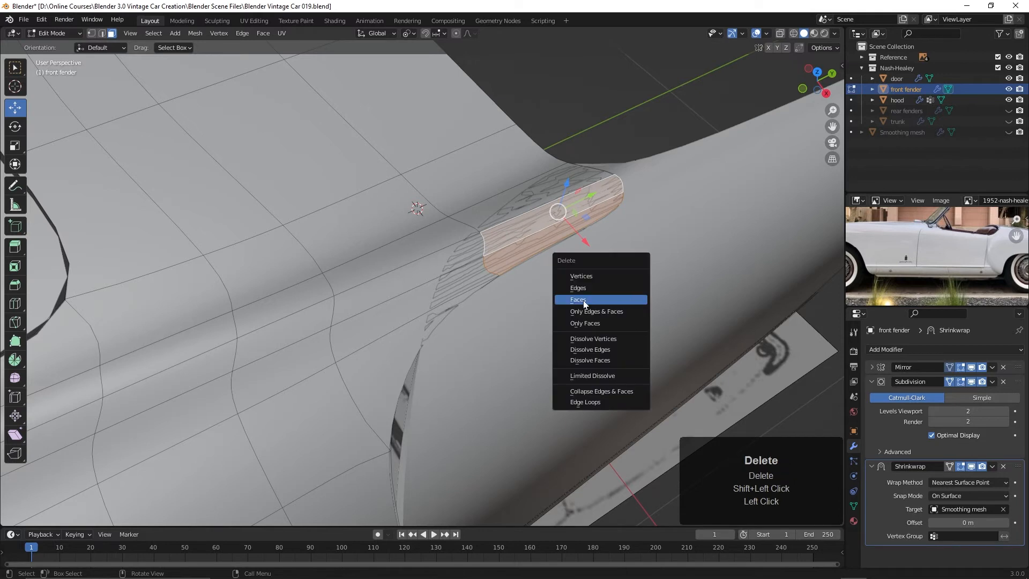
Reposition the fender-hood junction corner vertex, checking it from above.
{"action": "left_click", "coordinate": [577, 299]}
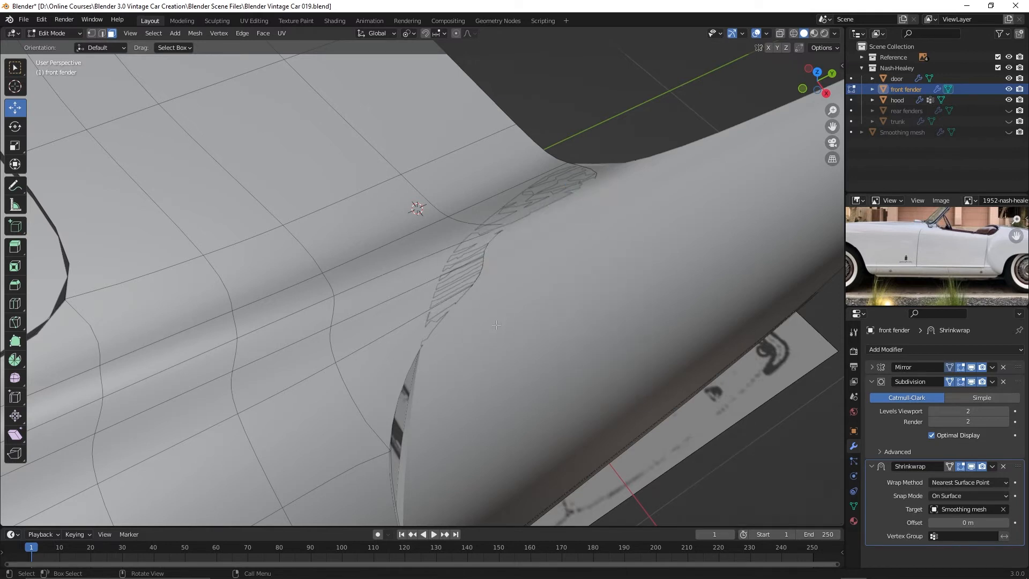
{"action": "left_click", "coordinate": [484, 275]}
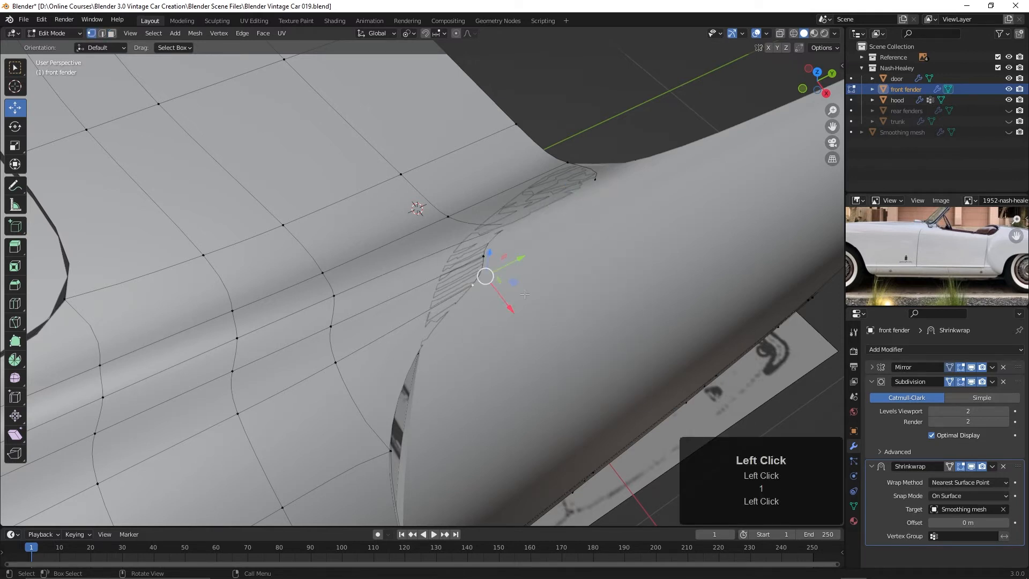
{"action": "key", "text": "g"}
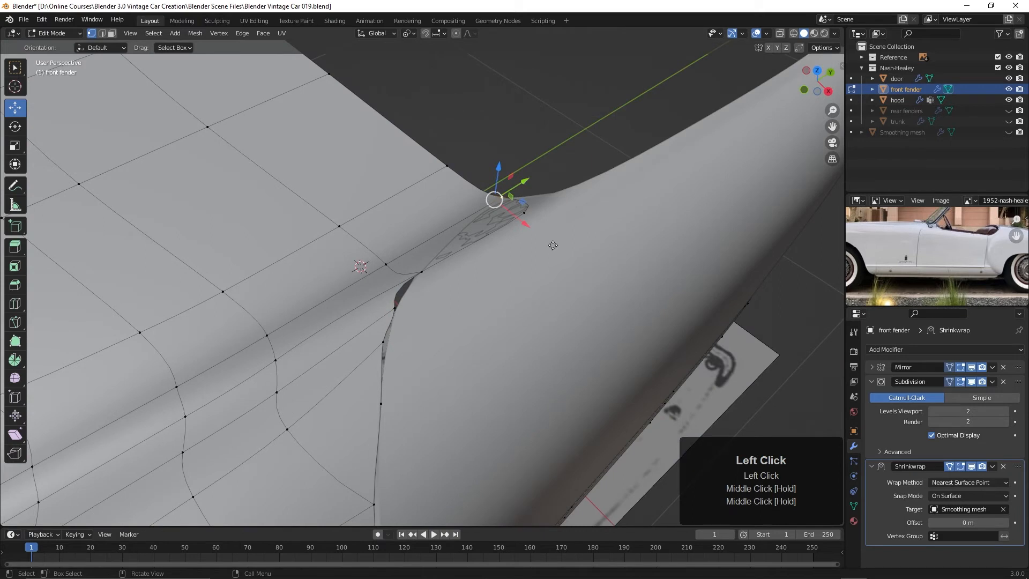
{"action": "left_click_drag", "start_coordinate": [495, 201], "coordinate": [557, 201]}
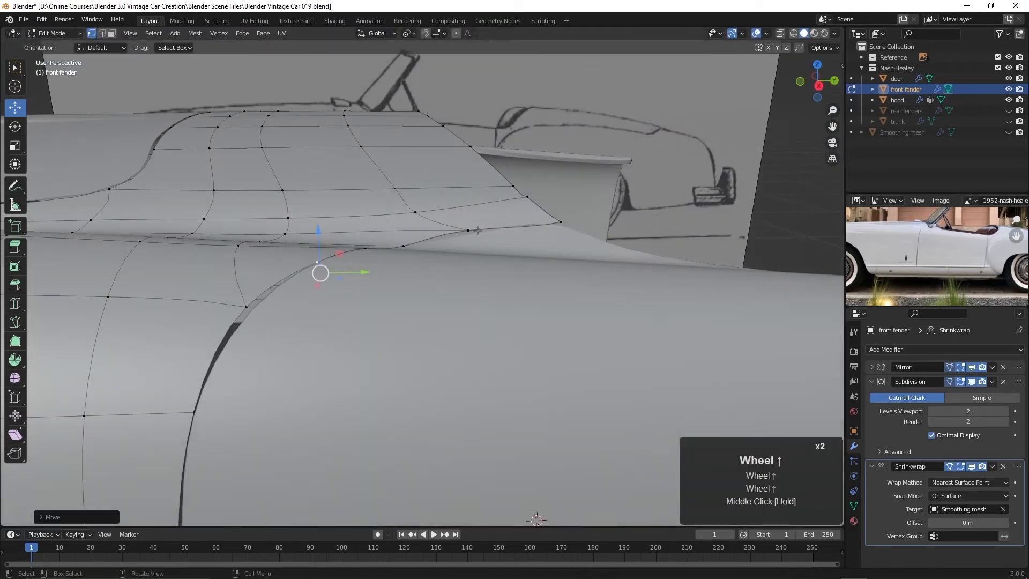
{"action": "key", "text": "KP_7"}
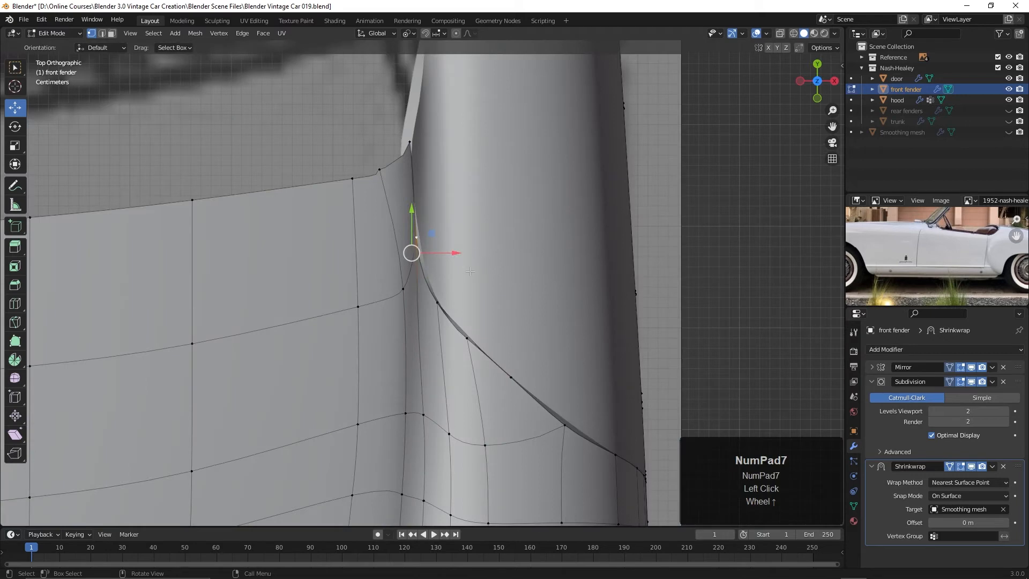
{"action": "left_click_drag", "start_coordinate": [410, 253], "coordinate": [419, 247]}
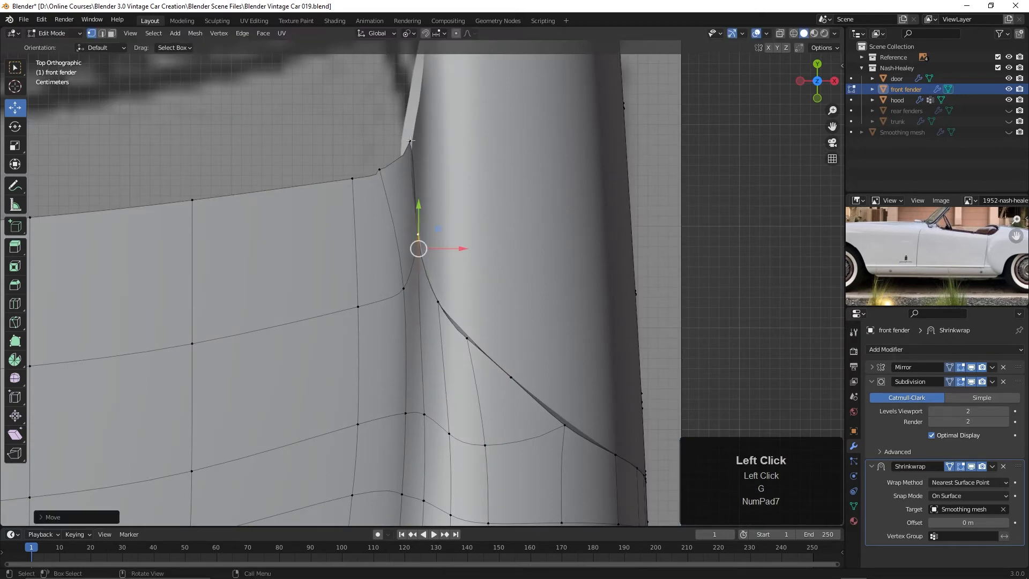
{"action": "key", "text": "g"}
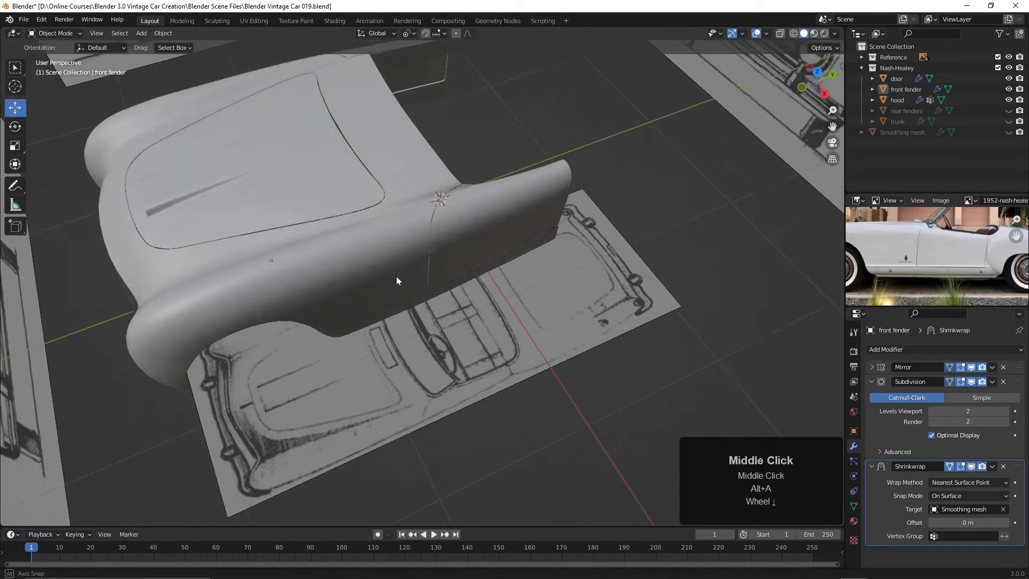
Orbit to view the body from the rear with the Smoothing mesh shown instead of the panels.
{"action": "left_click_drag", "start_coordinate": [395, 281], "coordinate": [501, 258]}
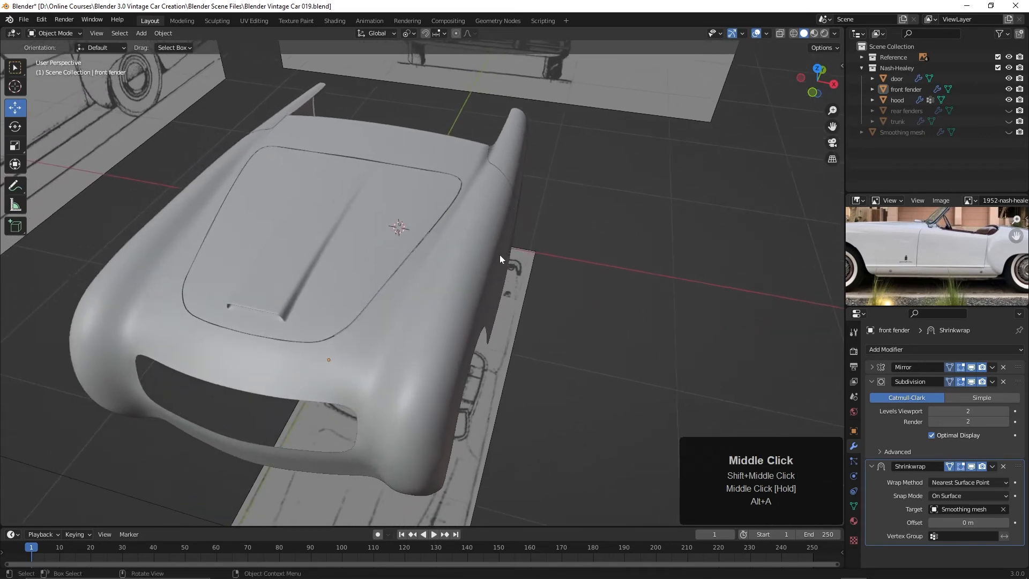
{"action": "left_click_drag", "start_coordinate": [499, 260], "coordinate": [512, 183]}
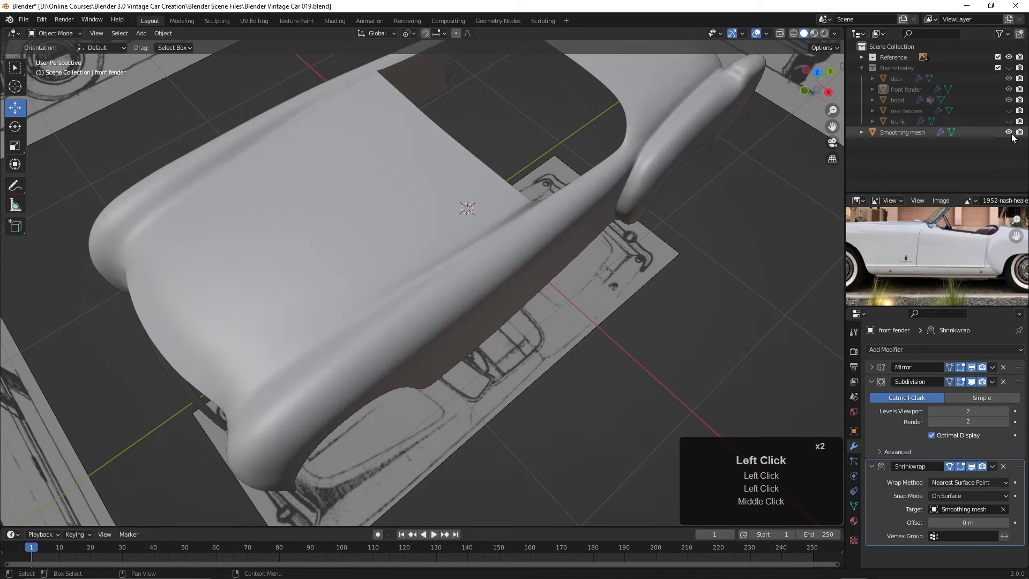
Slide edge loops of the Smoothing mesh across the hood into new positions.
{"action": "key", "text": "Tab"}
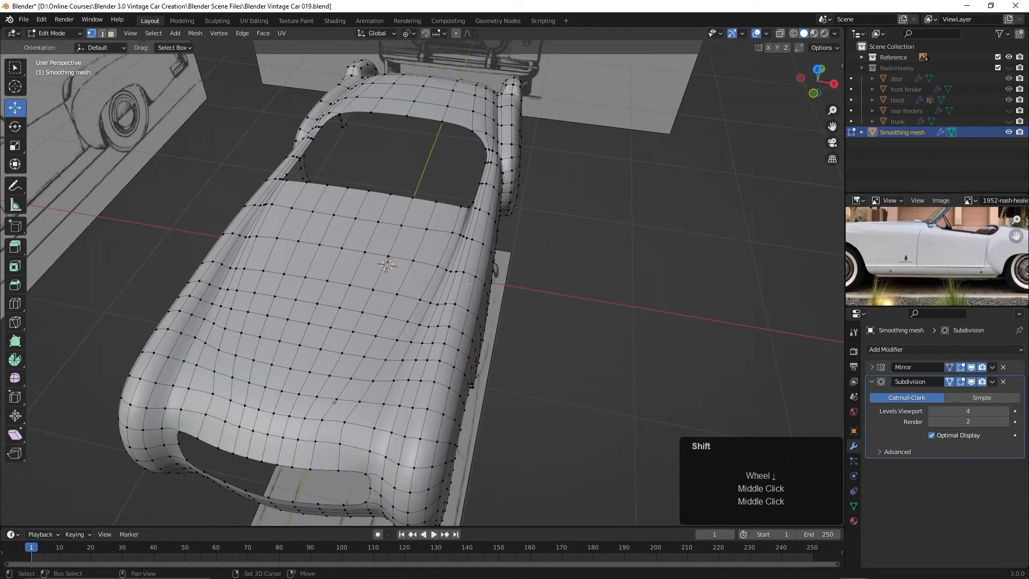
{"action": "left_click", "coordinate": [467, 204]}
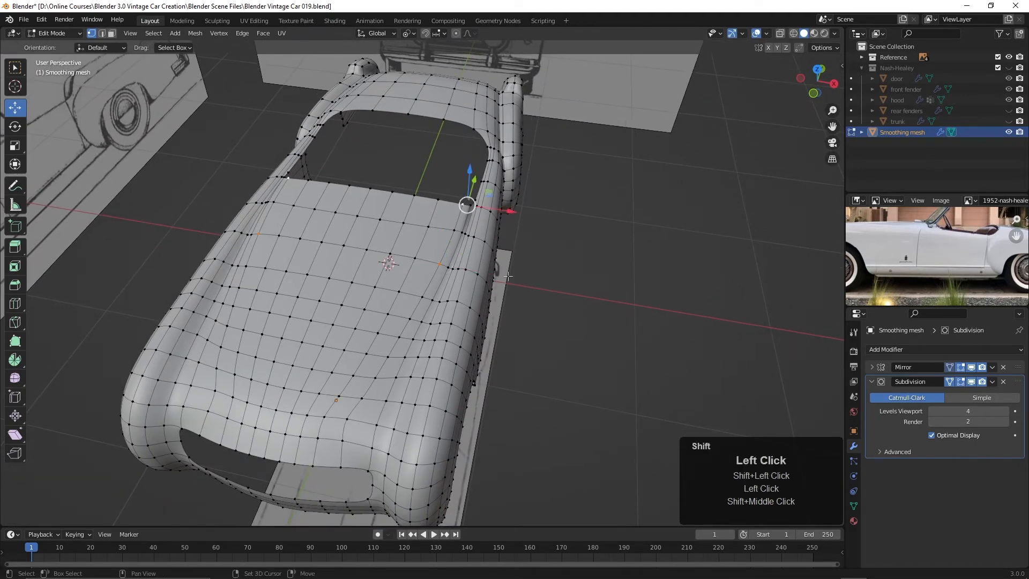
{"action": "key", "text": "g"}
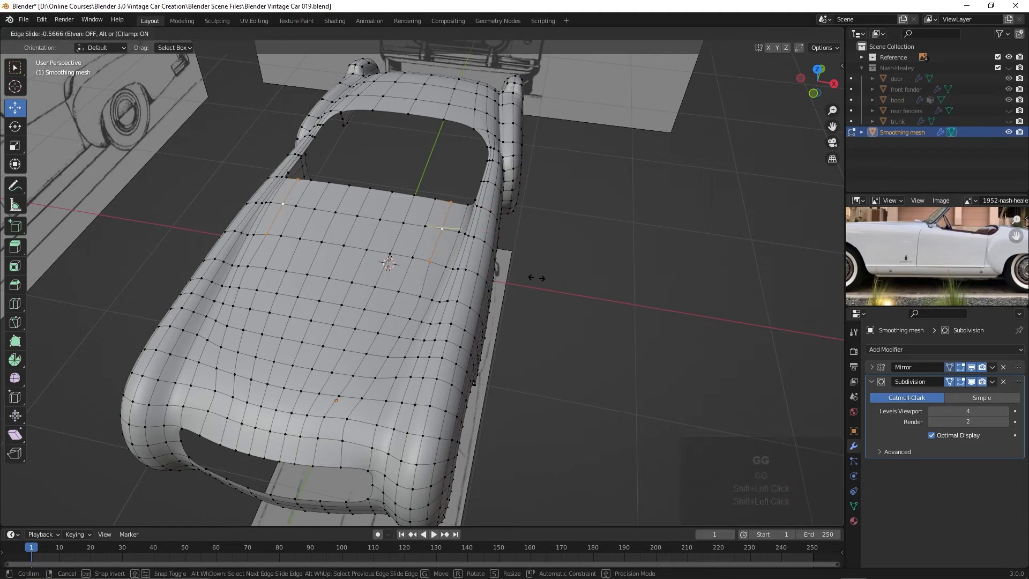
{"action": "left_click", "coordinate": [932, 410]}
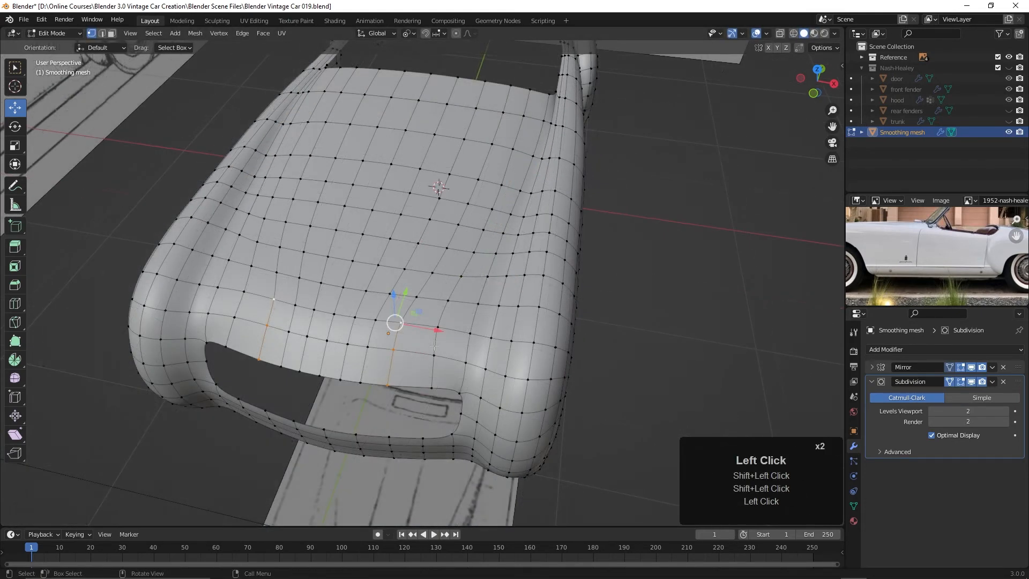
{"action": "key", "text": "g"}
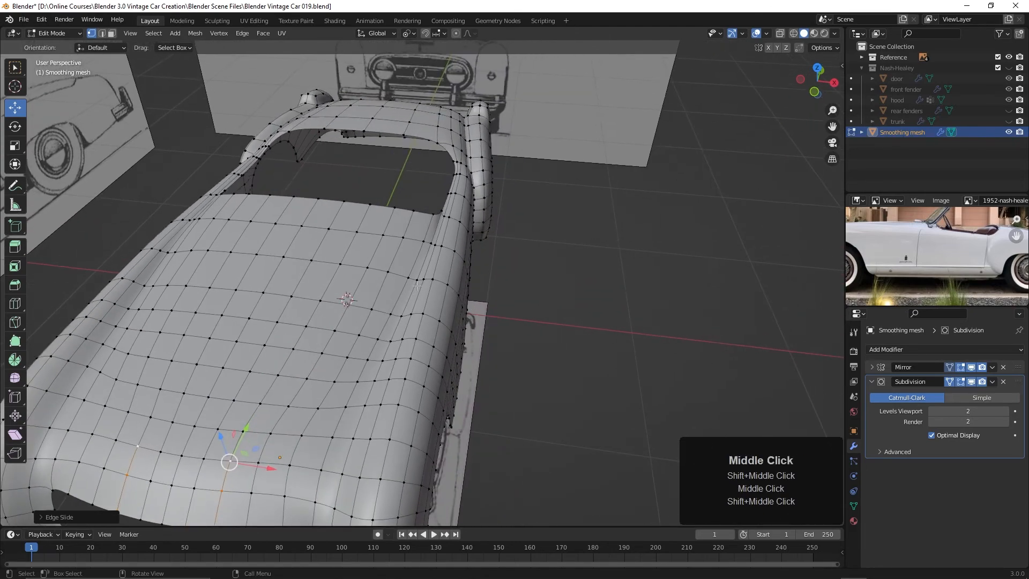
Slide the loop near the cowl toward the fender line and inspect the smooth result.
{"action": "left_click", "coordinate": [428, 240]}
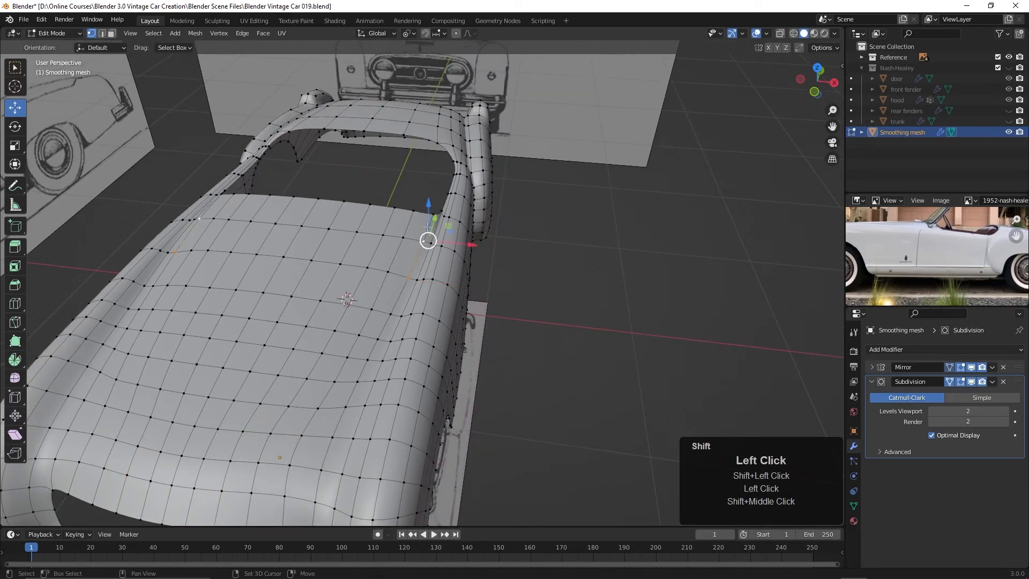
{"action": "key", "text": "g"}
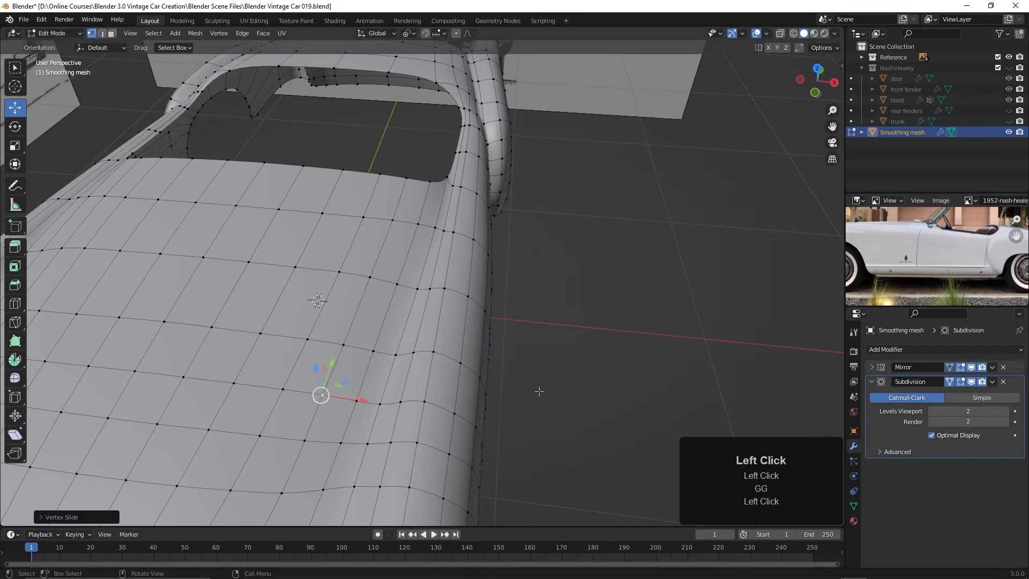
{"action": "key", "text": "Tab"}
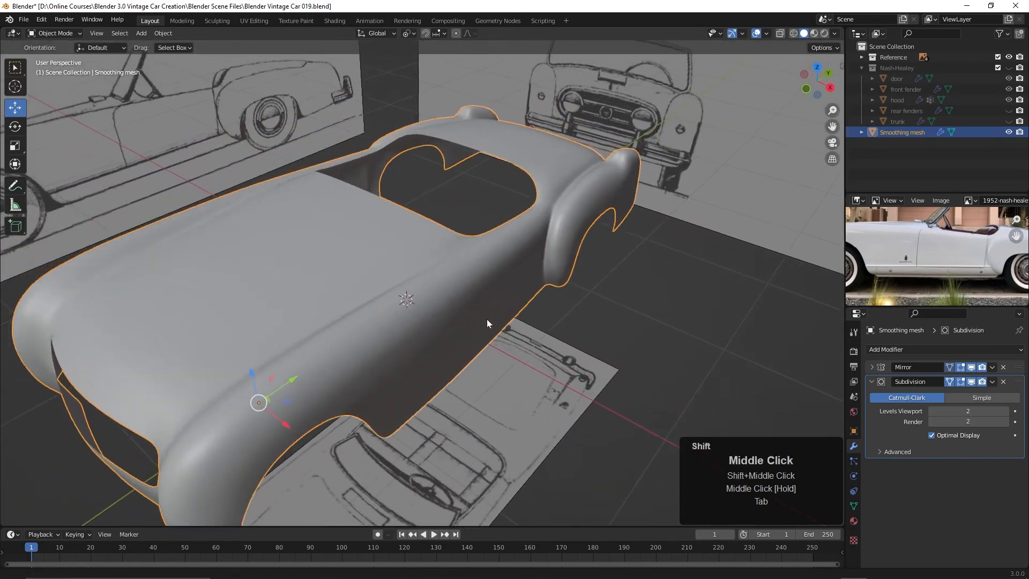
{"action": "scroll", "scroll_direction": "up", "scroll_amount": 3}
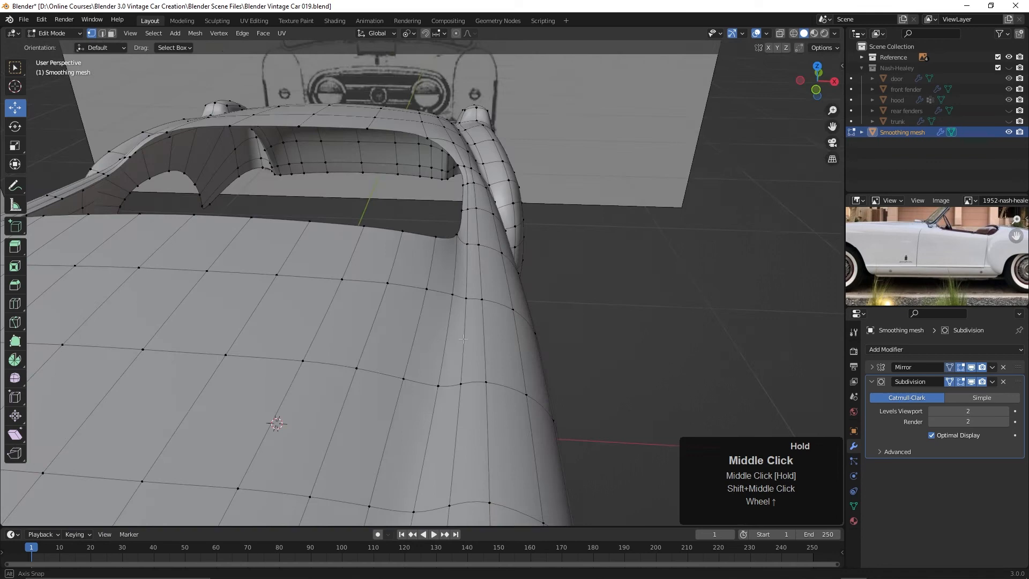
{"action": "left_click_drag", "start_coordinate": [459, 337], "coordinate": [460, 296]}
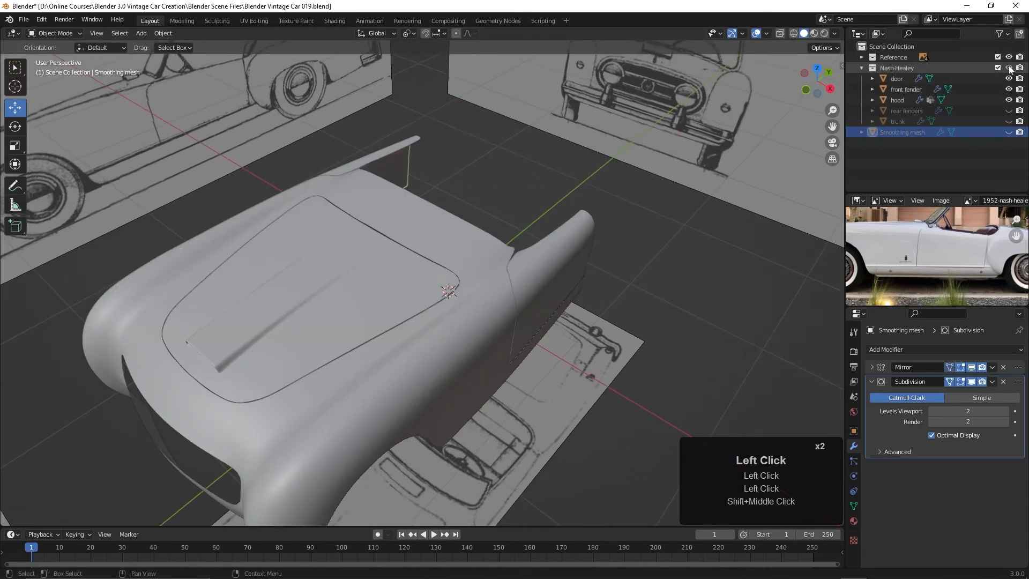
Orbit to view the restored fender, hood and door panels from the front.
{"action": "left_click_drag", "start_coordinate": [459, 295], "coordinate": [483, 243]}
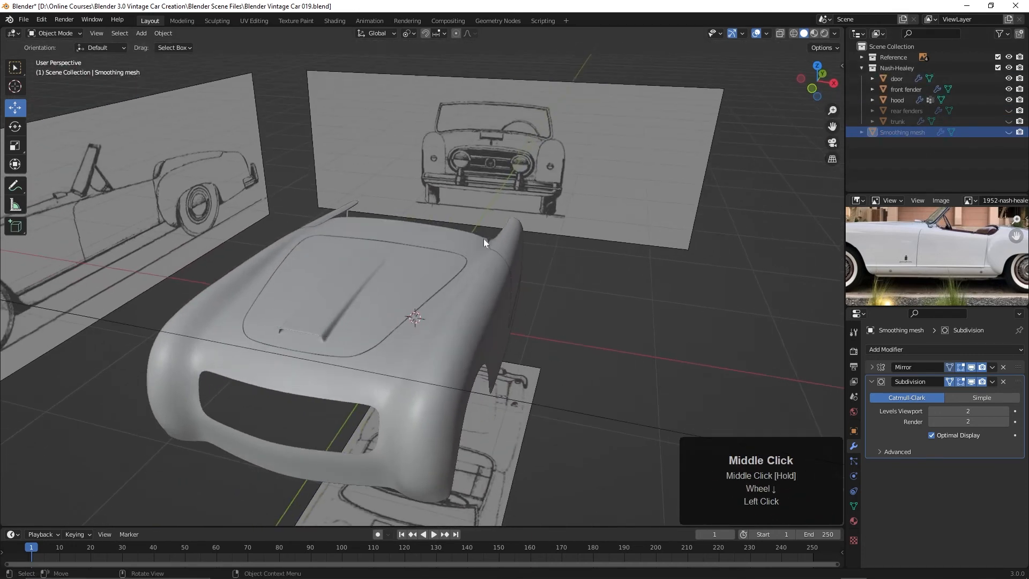
{"action": "left_click_drag", "start_coordinate": [485, 243], "coordinate": [560, 349]}
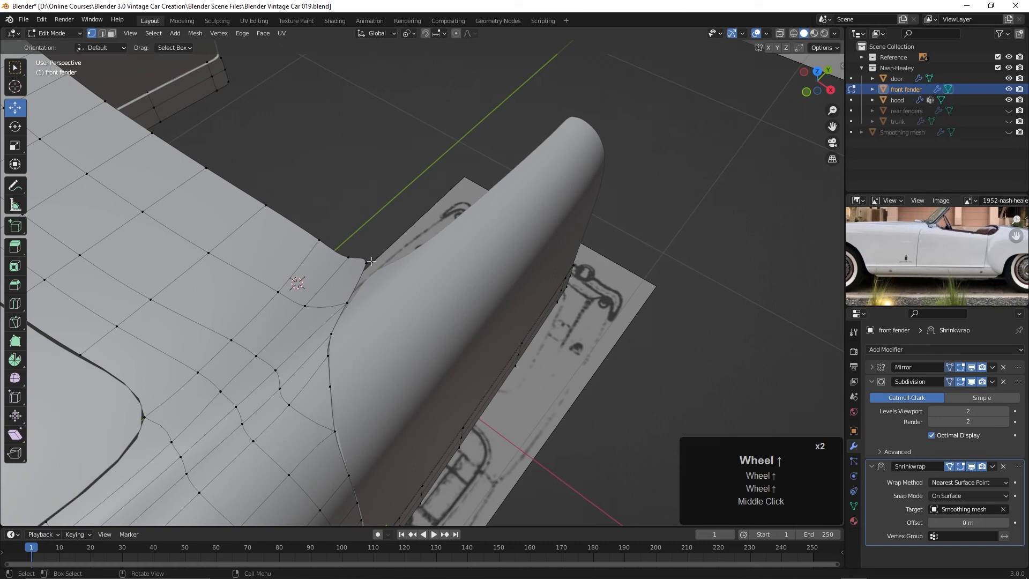
Move the fender's hood-junction corner vertex into place and return to object mode.
{"action": "key", "text": "g"}
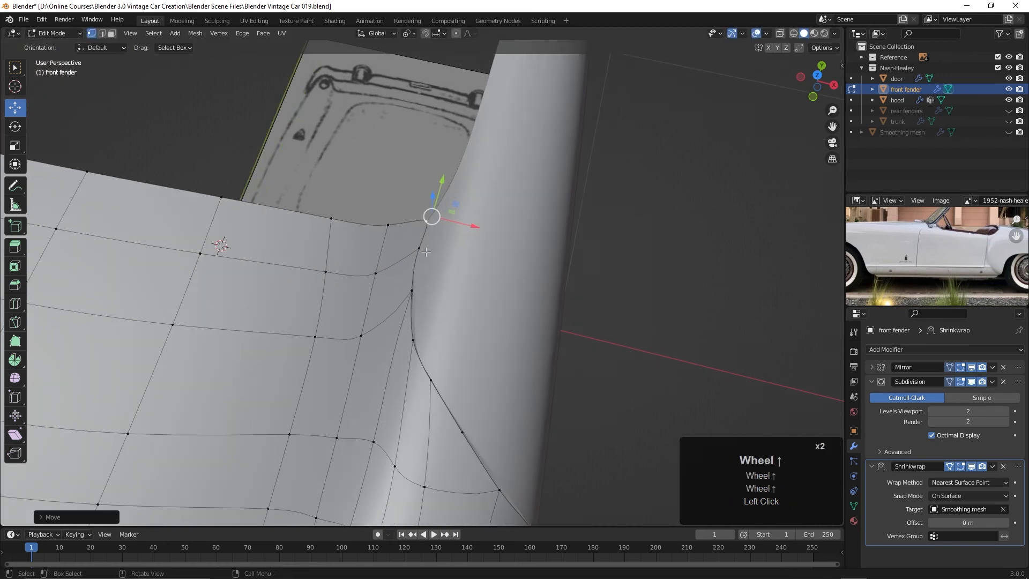
{"action": "key", "text": "g"}
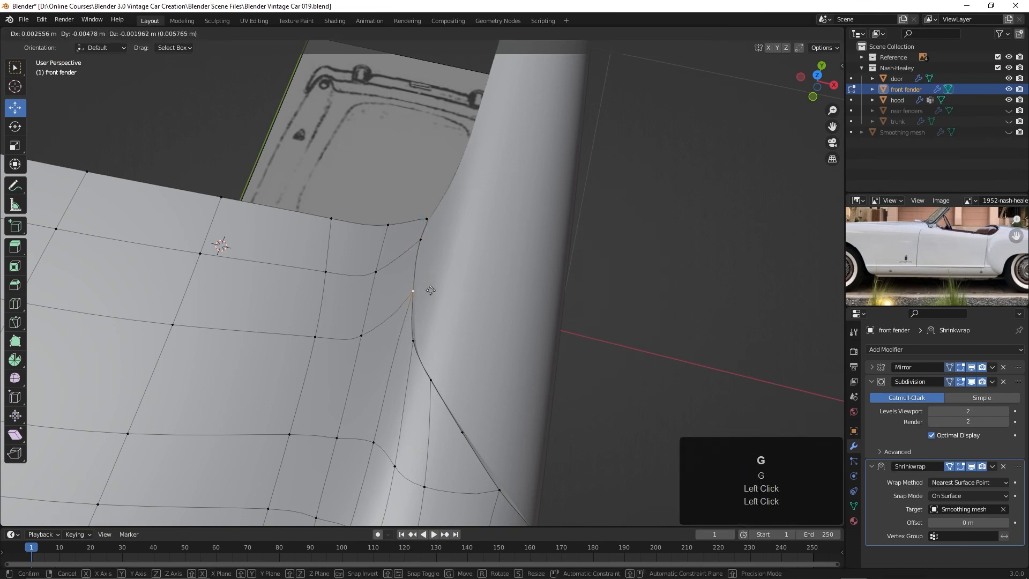
{"action": "key", "text": "Tab"}
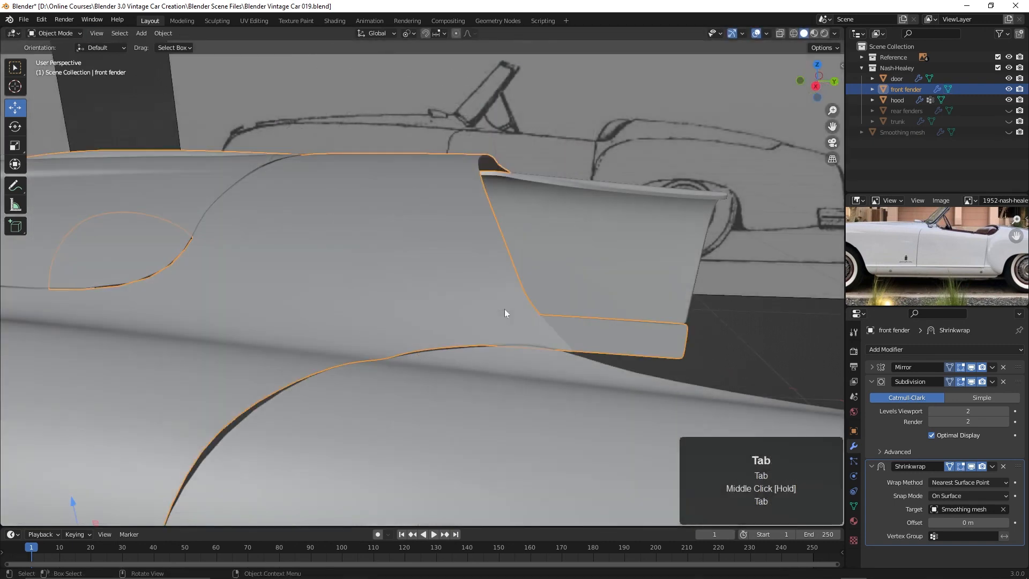
{"action": "left_click_drag", "start_coordinate": [505, 313], "coordinate": [515, 291]}
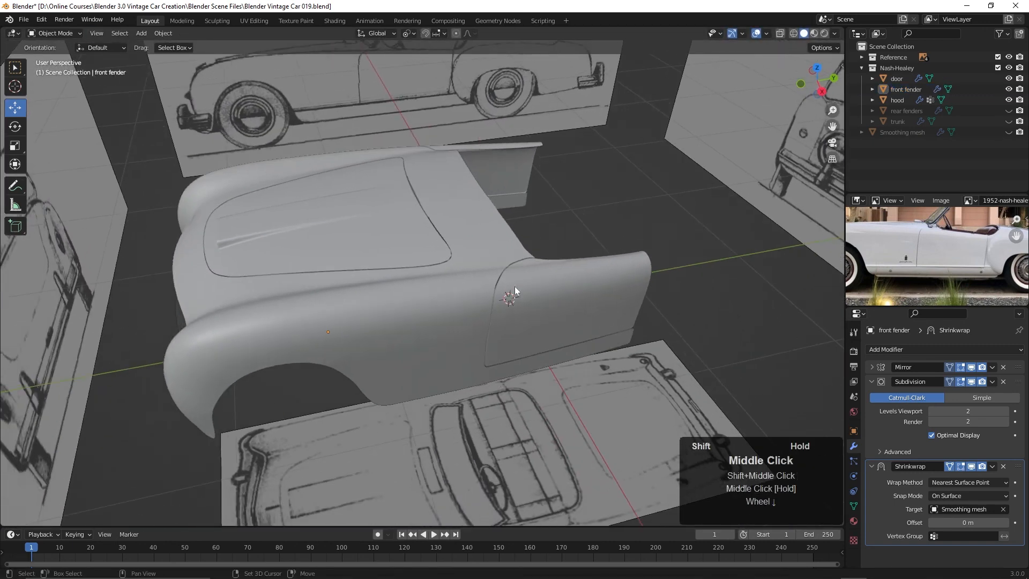
{"action": "left_click_drag", "start_coordinate": [515, 291], "coordinate": [562, 288]}
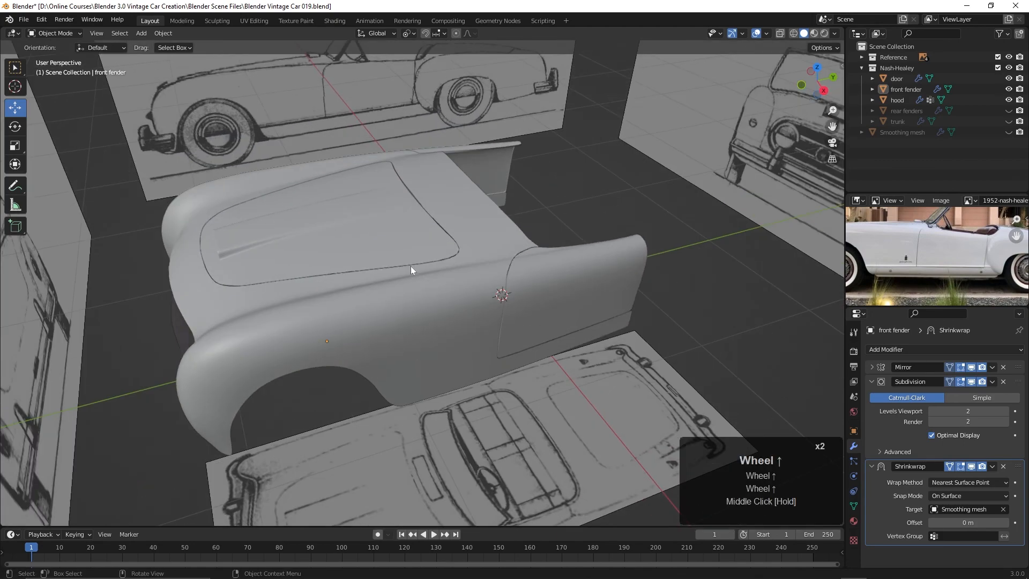
{"action": "left_click_drag", "start_coordinate": [411, 270], "coordinate": [466, 316]}
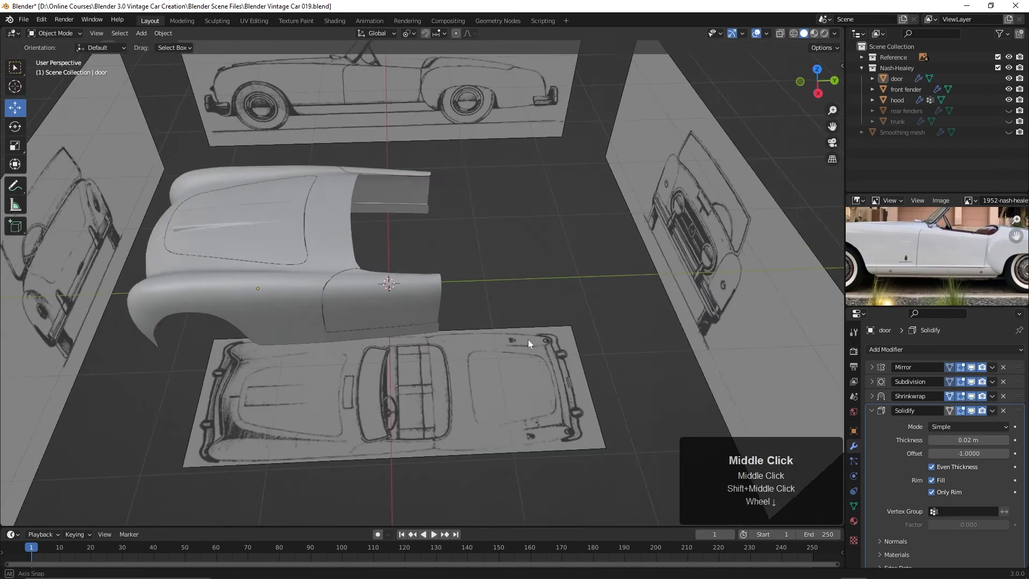
{"action": "left_click_drag", "start_coordinate": [529, 343], "coordinate": [460, 359]}
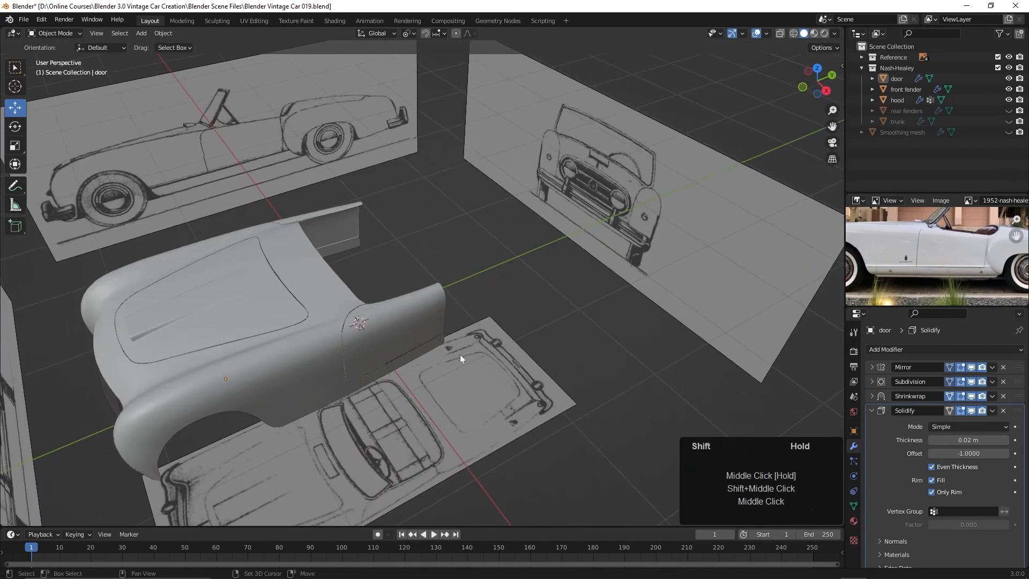
{"action": "left_click_drag", "start_coordinate": [460, 359], "coordinate": [525, 392]}
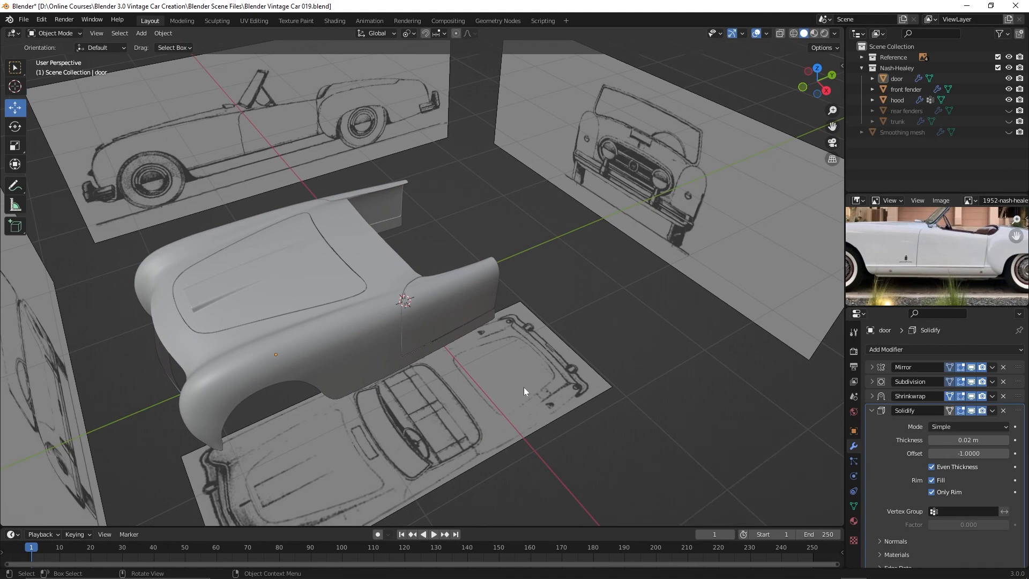